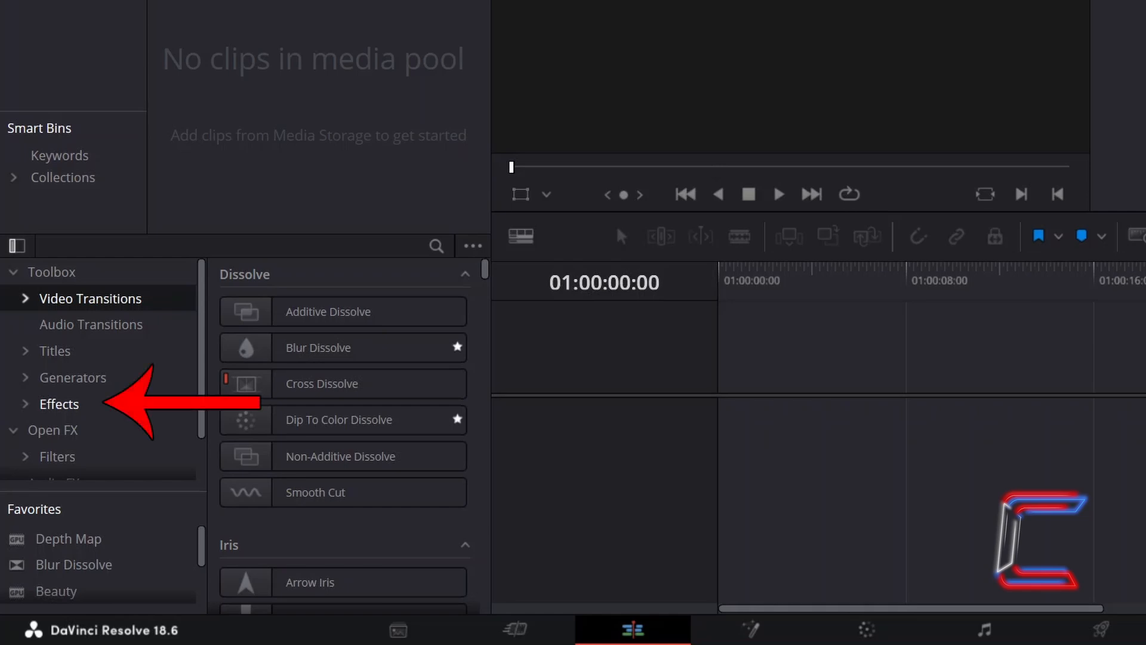
Drag a Fusion Composition clip from Effects onto the timeline and open it in Fusion.
left_click(58, 404)
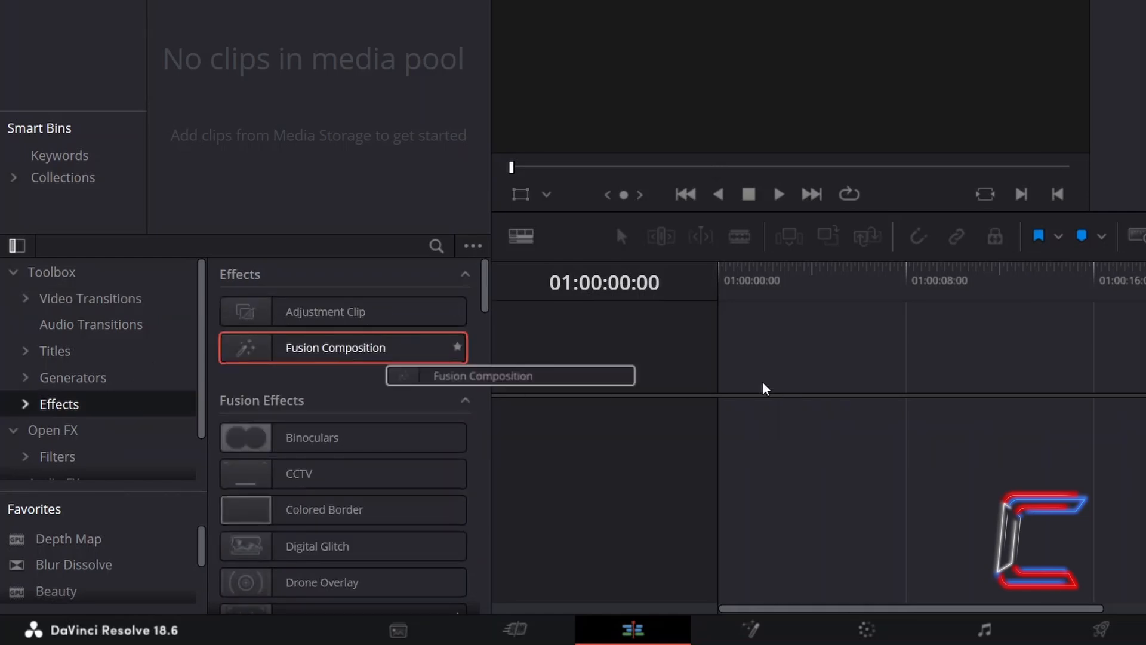
left_click_drag(337, 348, 833, 413)
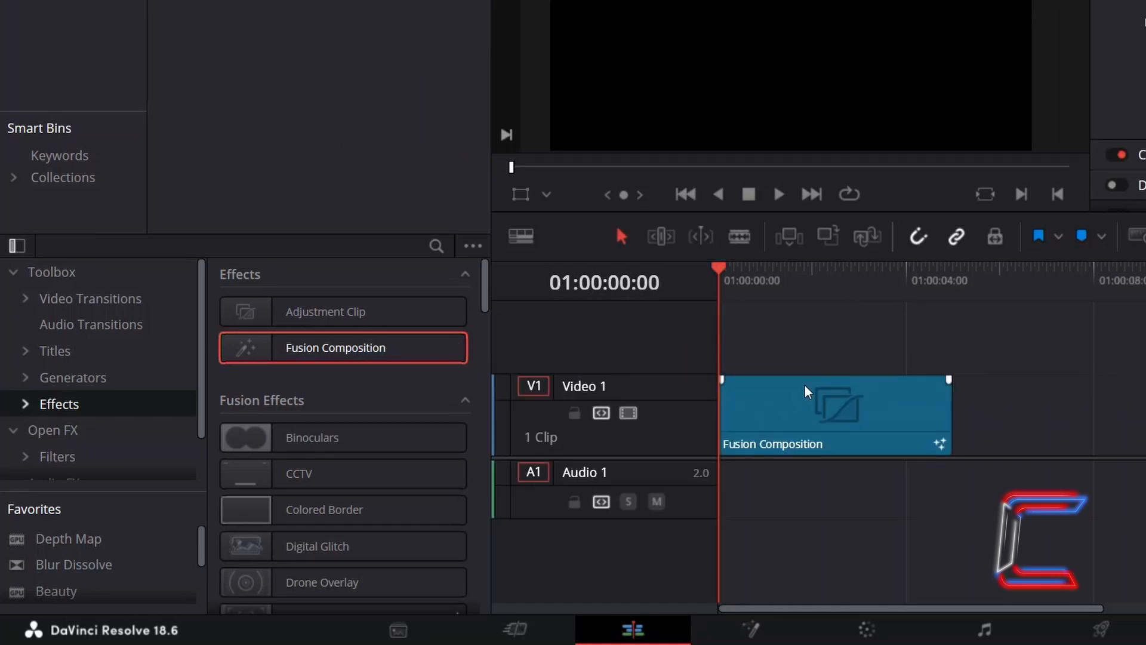
right_click(833, 410)
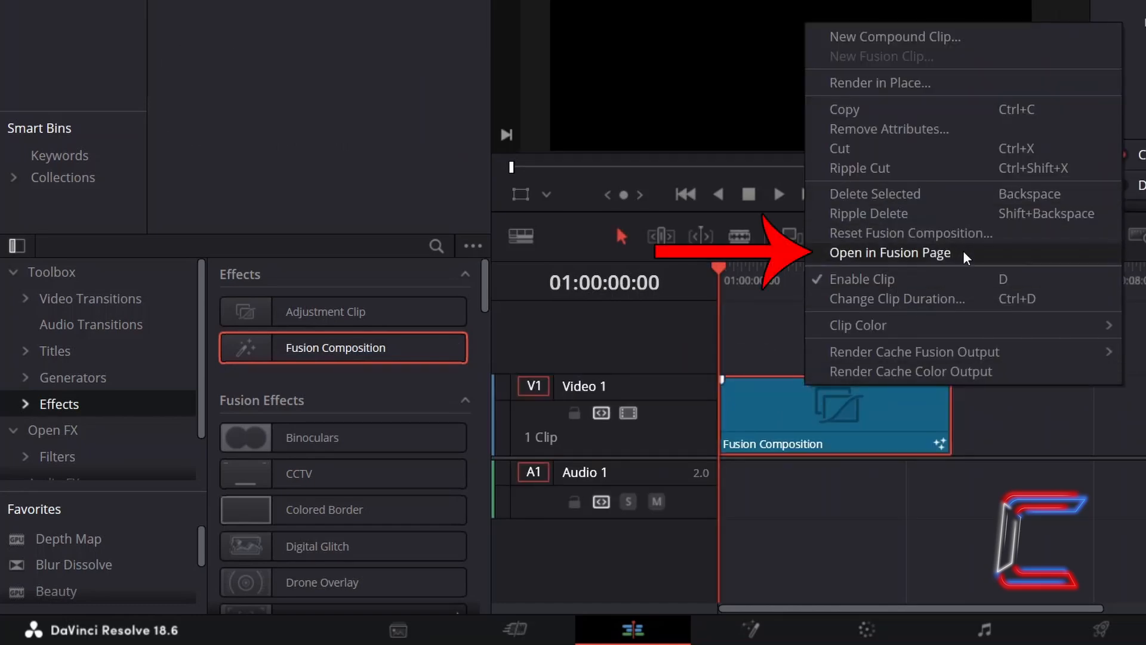
left_click(890, 252)
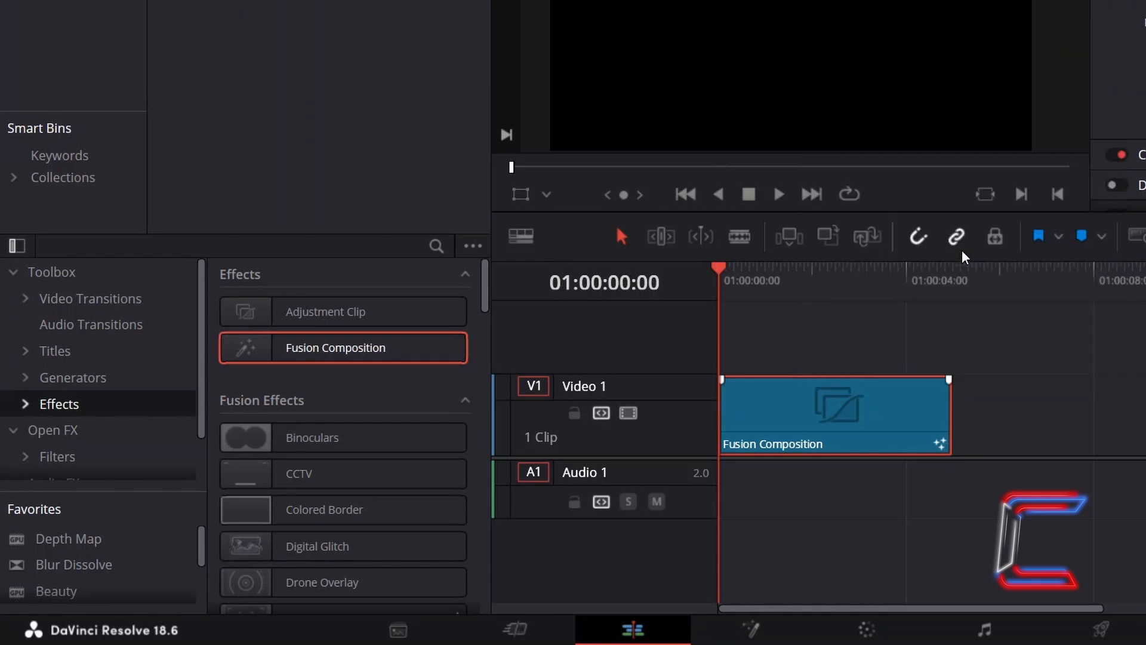
On the Fusion page, add an sEllipse node through the tool search.
left_click(573, 632)
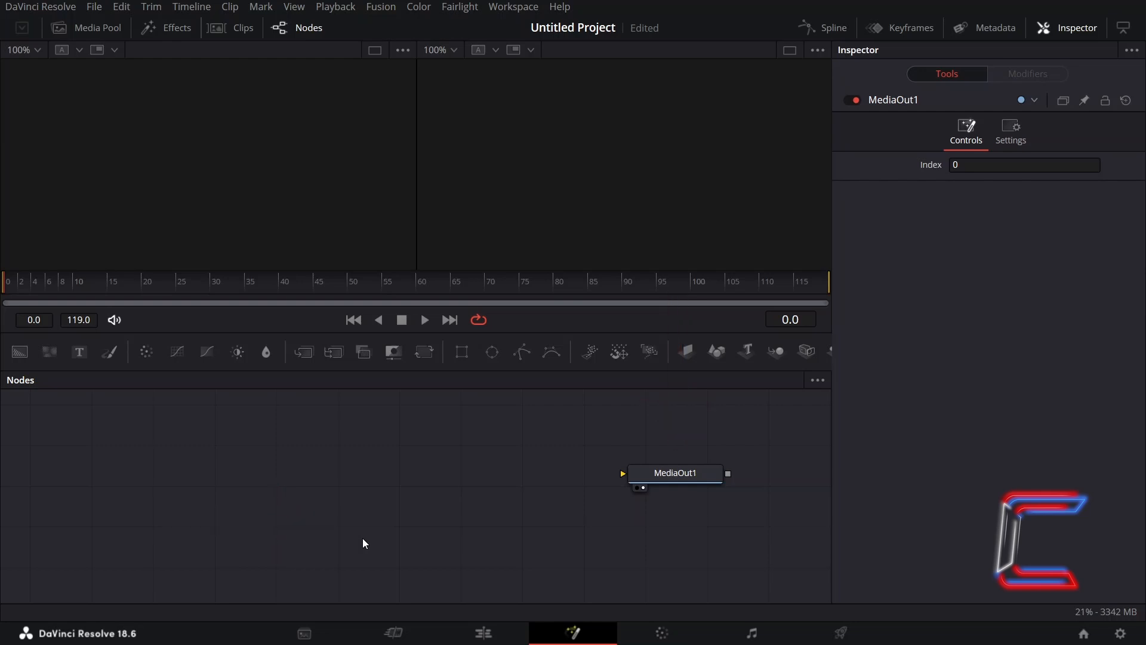
key("shift+space")
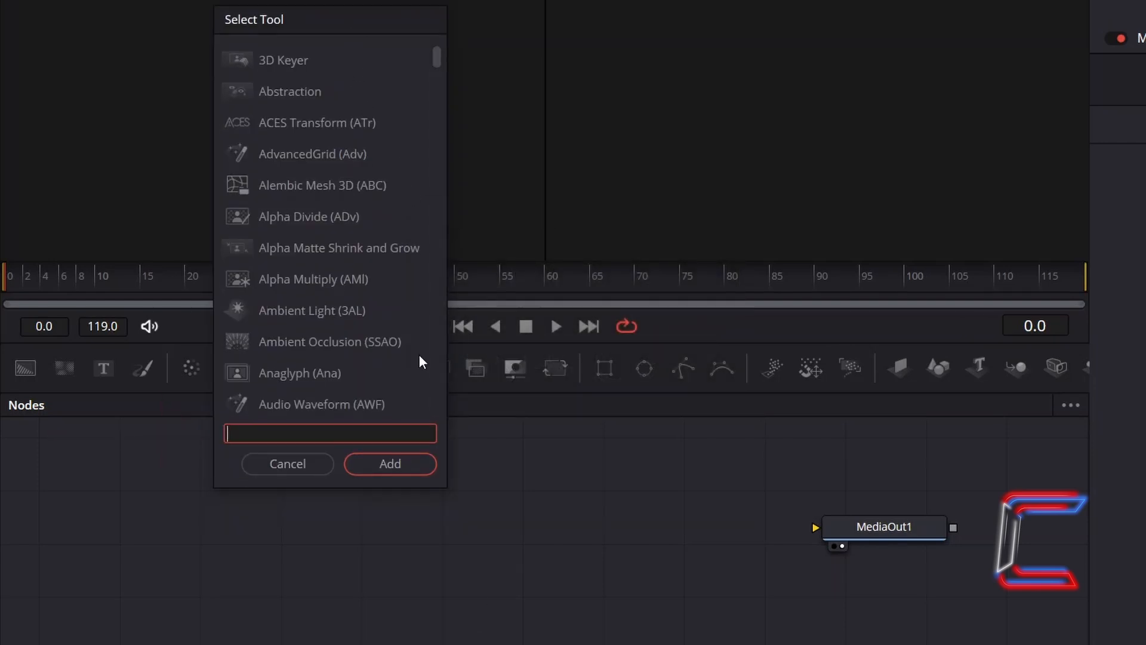
type("sEllipse")
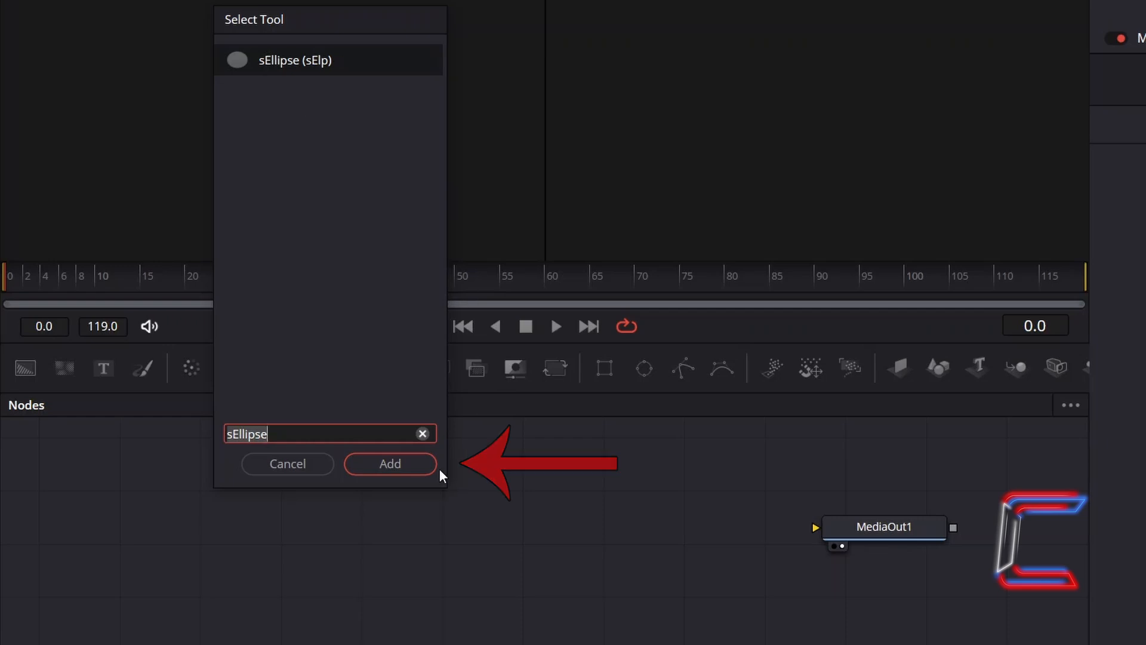
left_click(389, 464)
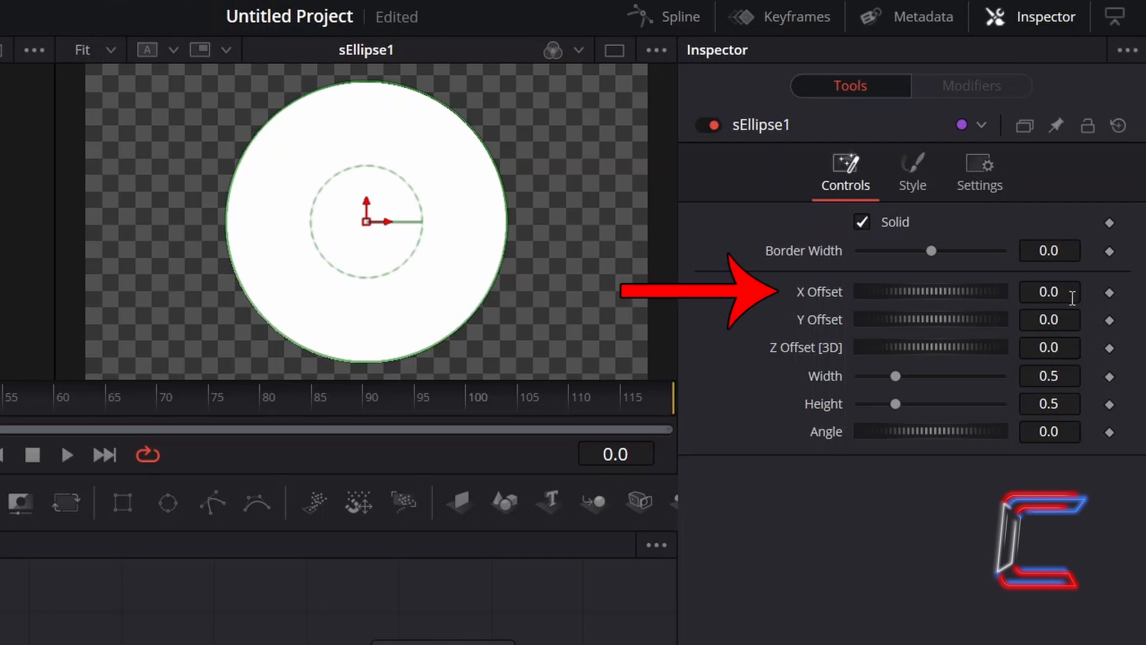
Set the sEllipse1 X Offset to -0.5 and Y Offset to 0.25.
type("-0.")
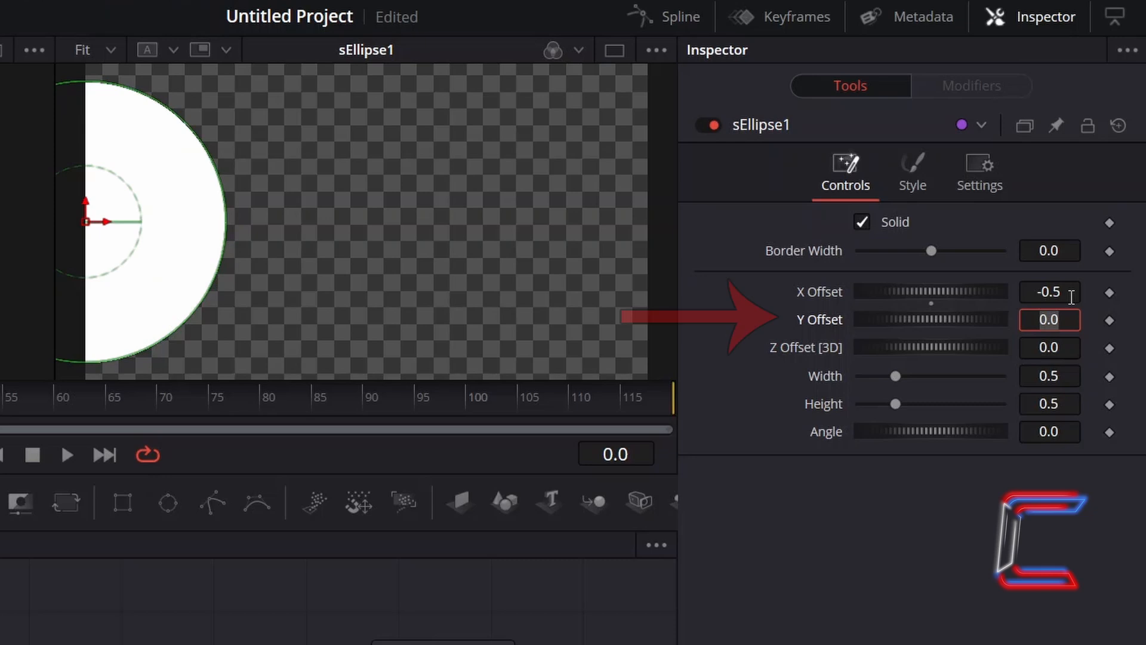
type("0.25")
type("sDuplicate")
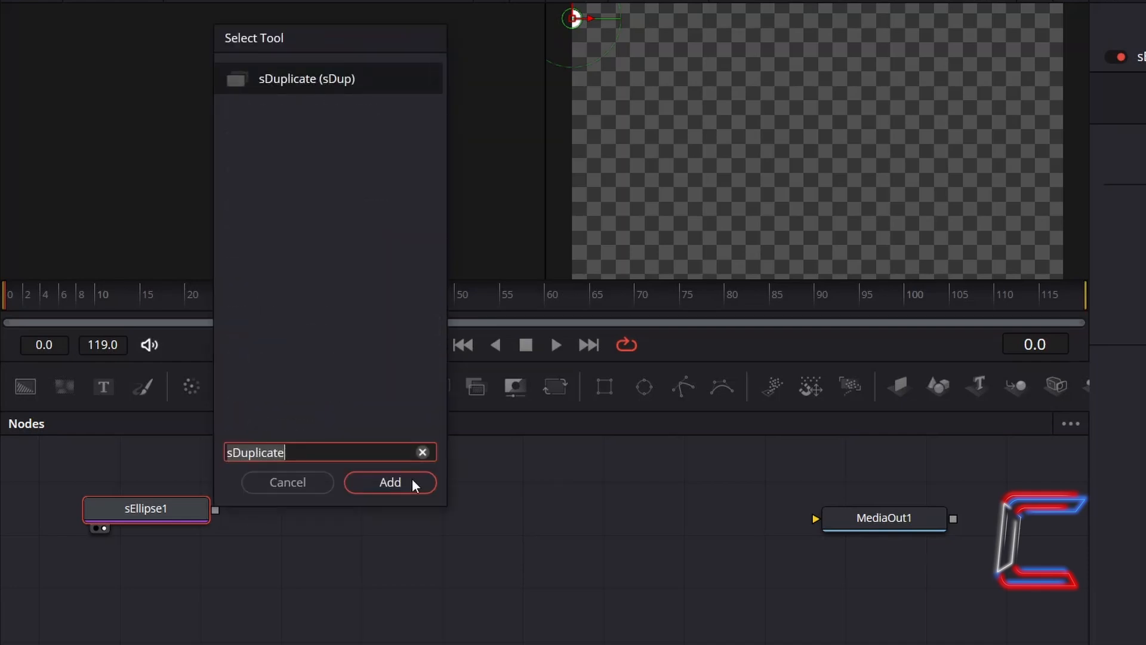
Add sDuplicate1 with 5 copies and an X Offset of 0.2.
left_click(390, 482)
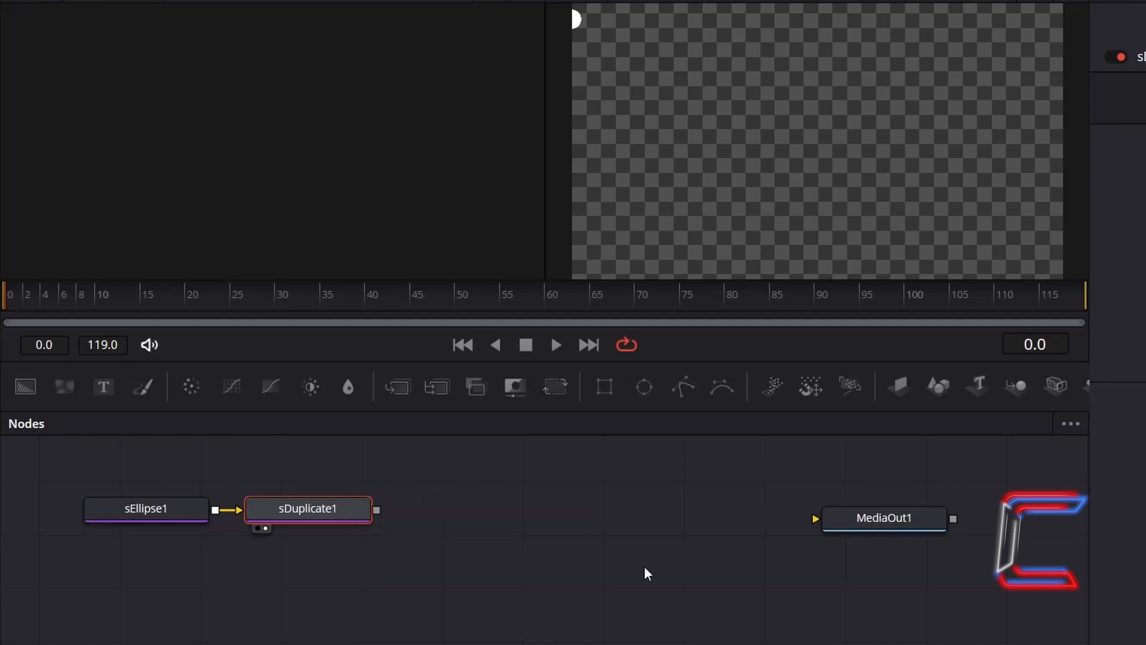
double_click(306, 508)
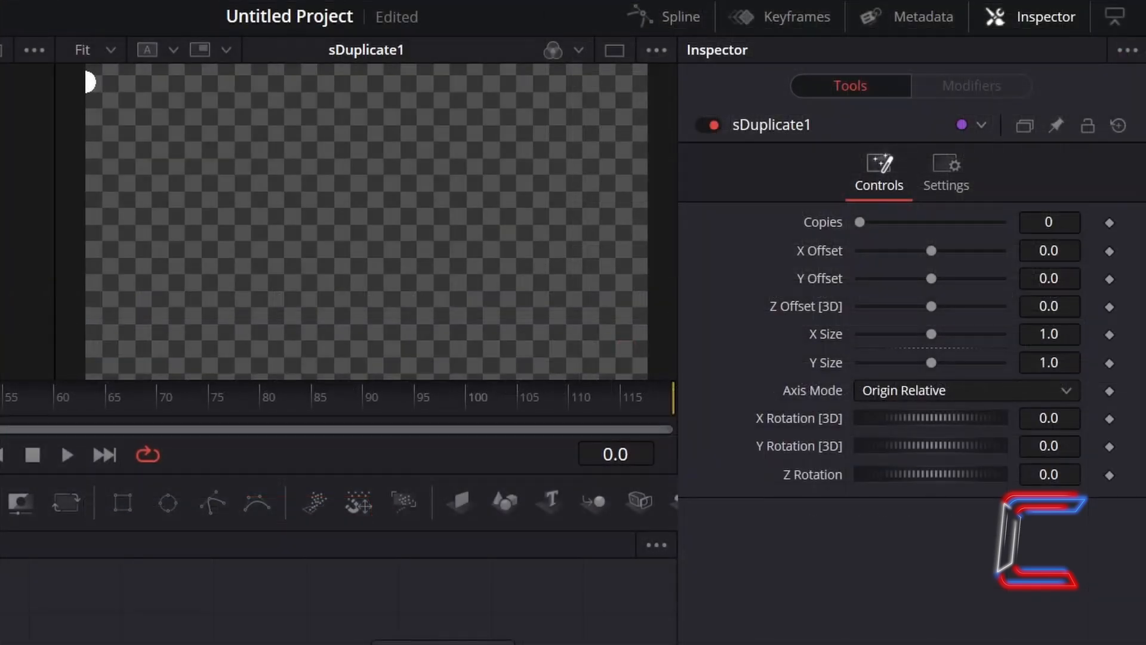
left_click(1049, 221)
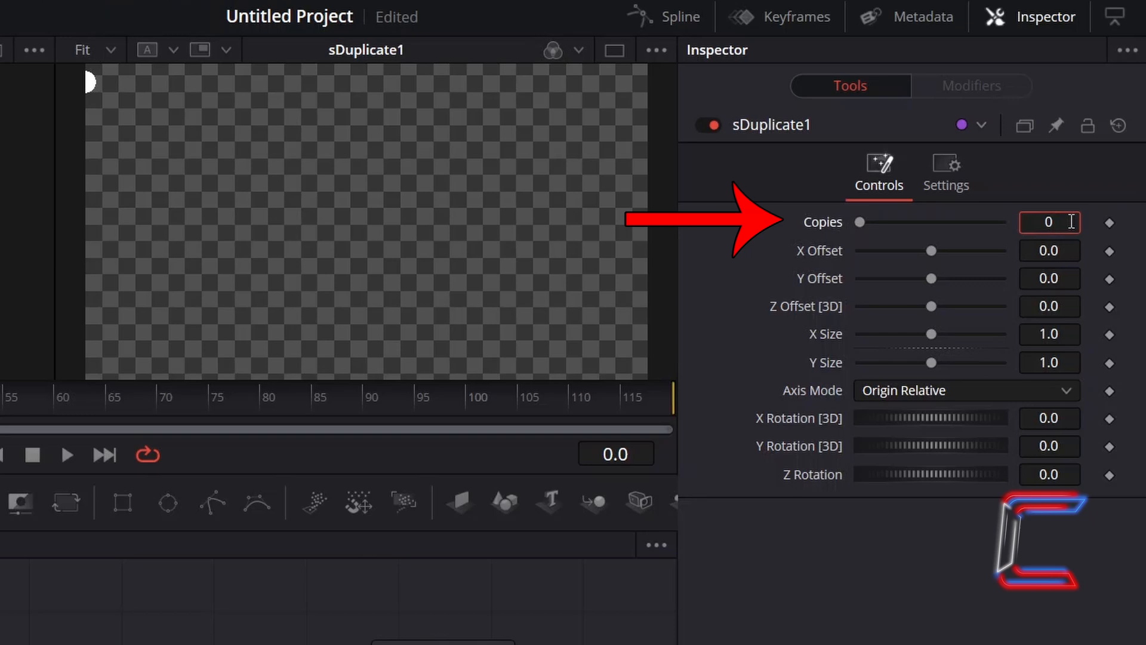
type("5")
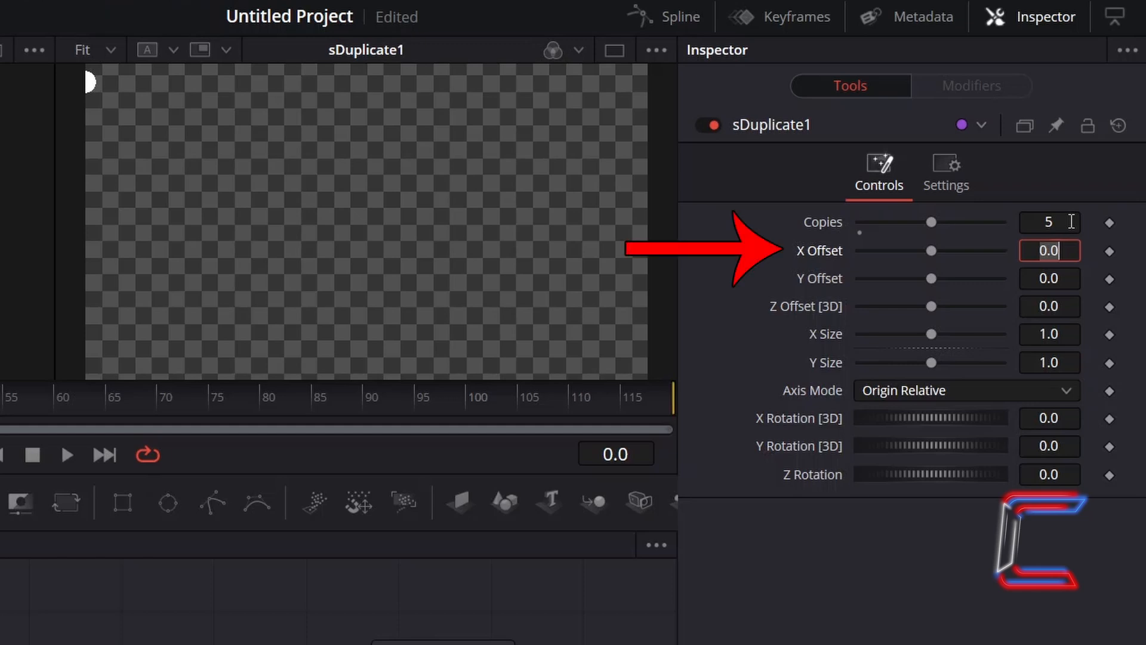
type("0.2")
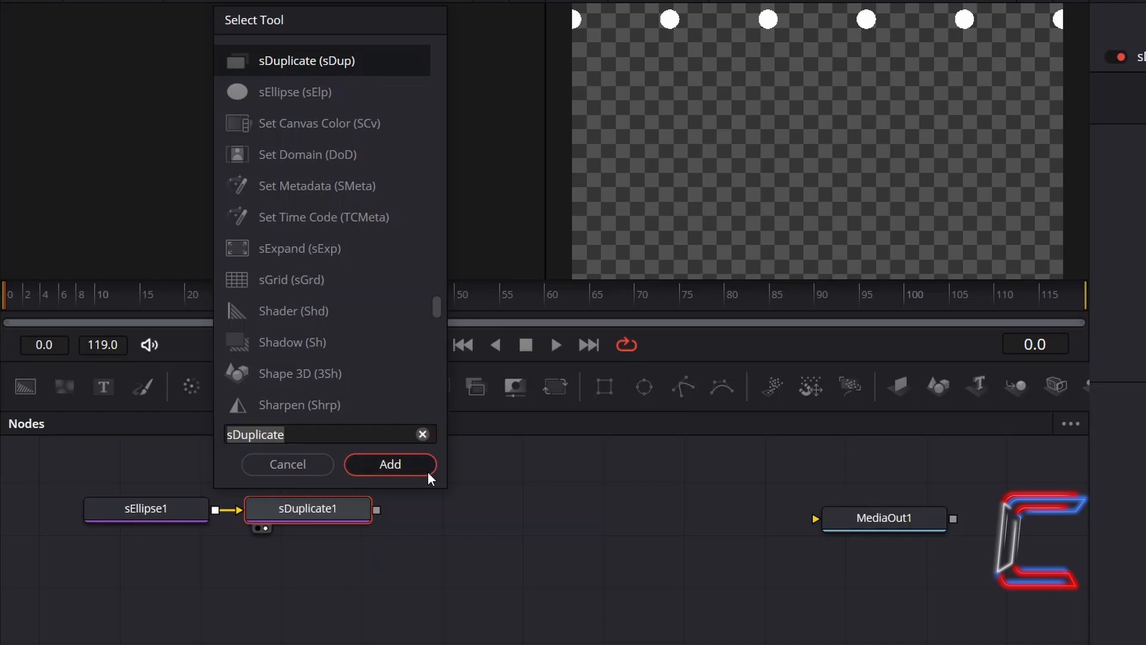
Add a second sDuplicate with 1 copy, X Offset 0.1 and Y Offset -0.1.
left_click(389, 465)
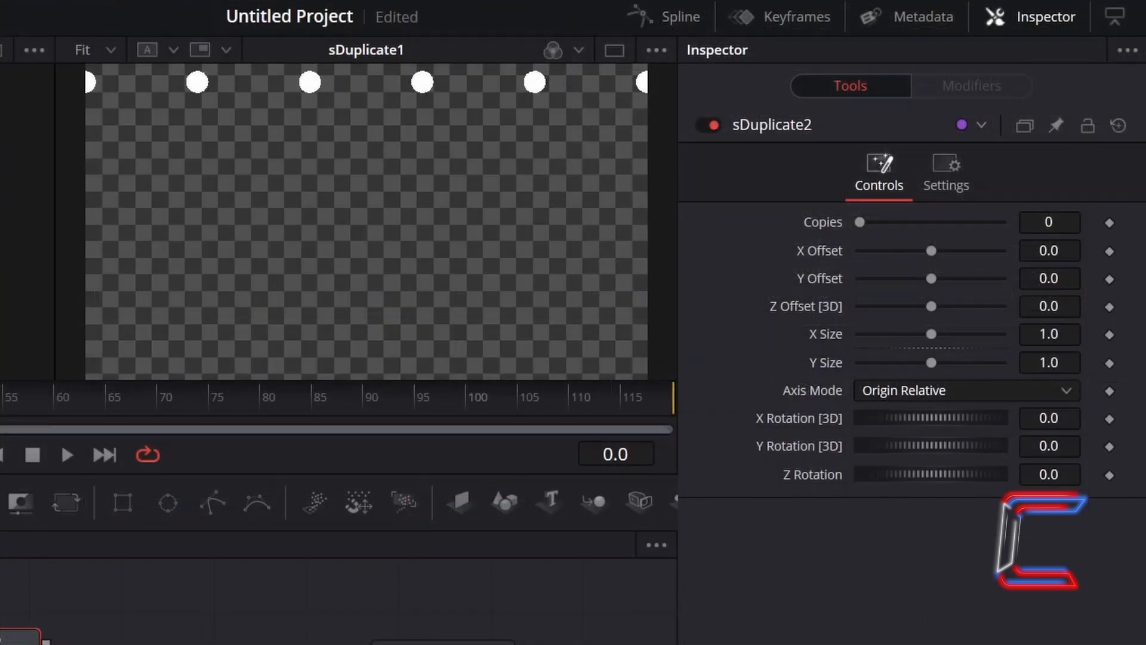
left_click(1049, 222)
type("1")
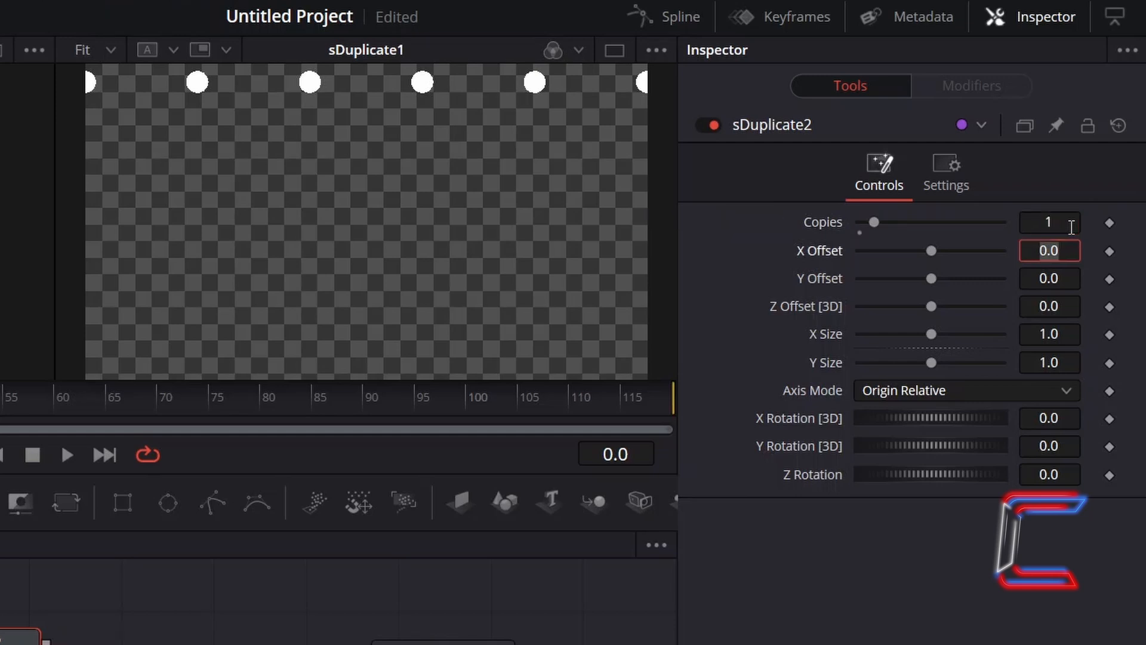
left_click(1050, 250)
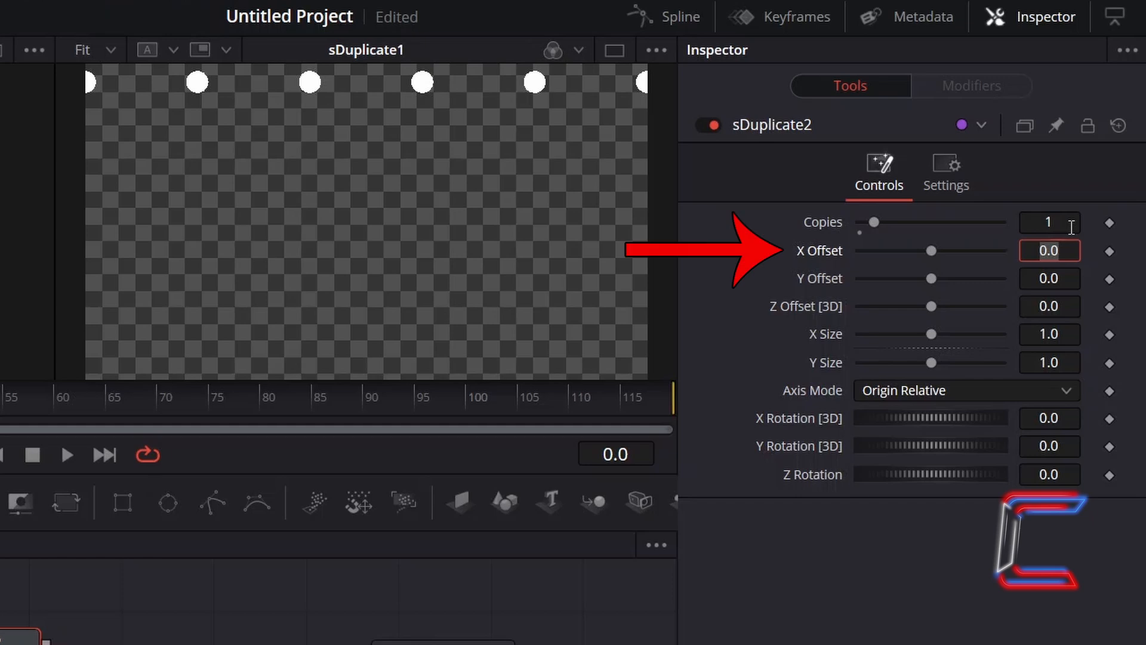
type("0.1")
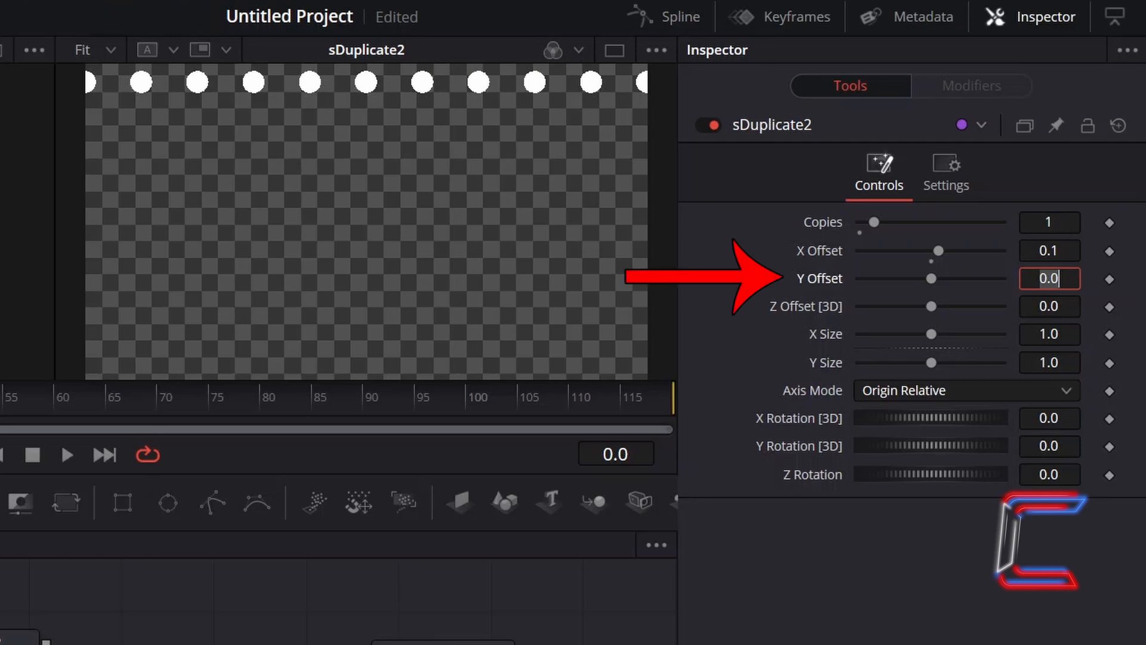
type("-0.1")
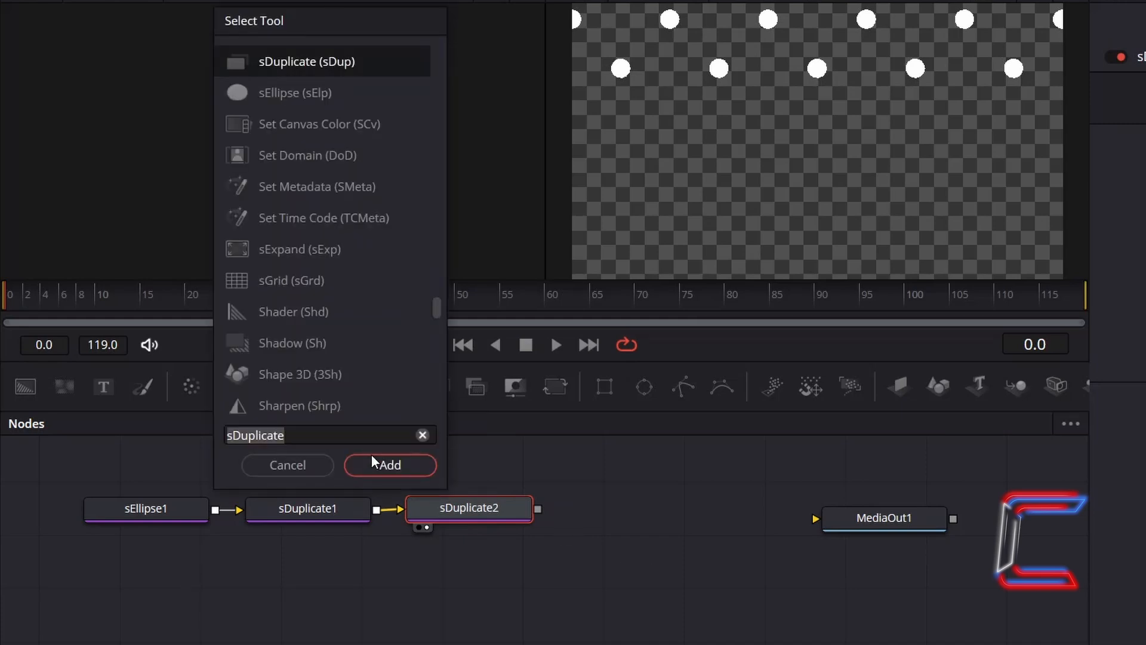
Add sDuplicate3 with 2 copies and a Y Offset of -0.2.
left_click(391, 466)
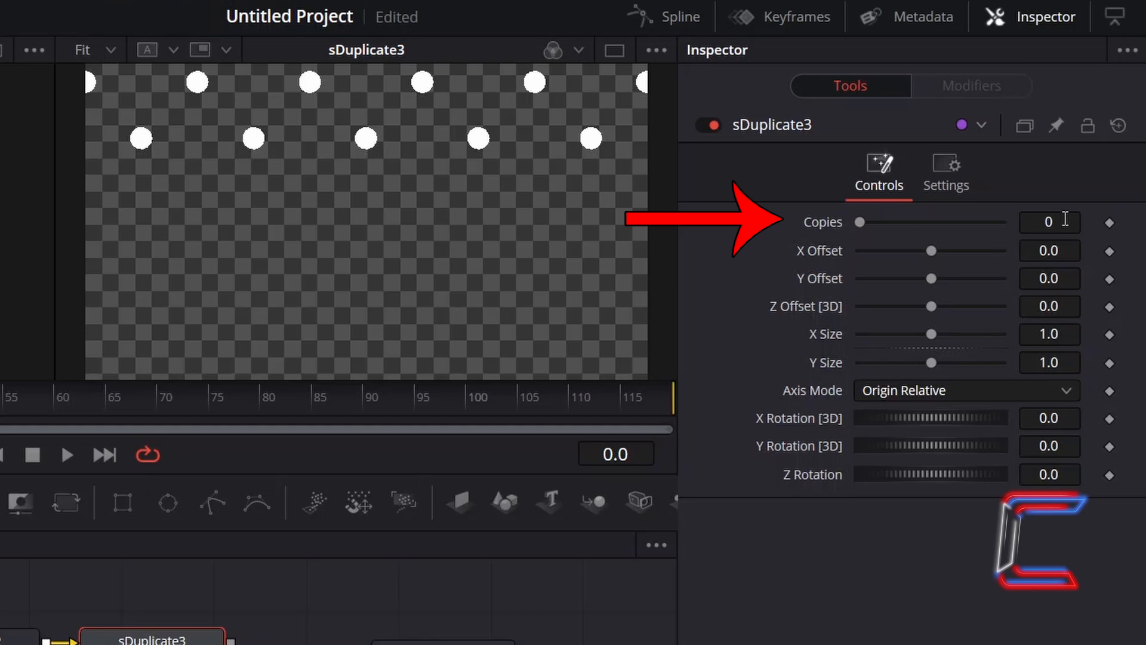
left_click(1049, 222)
type("2")
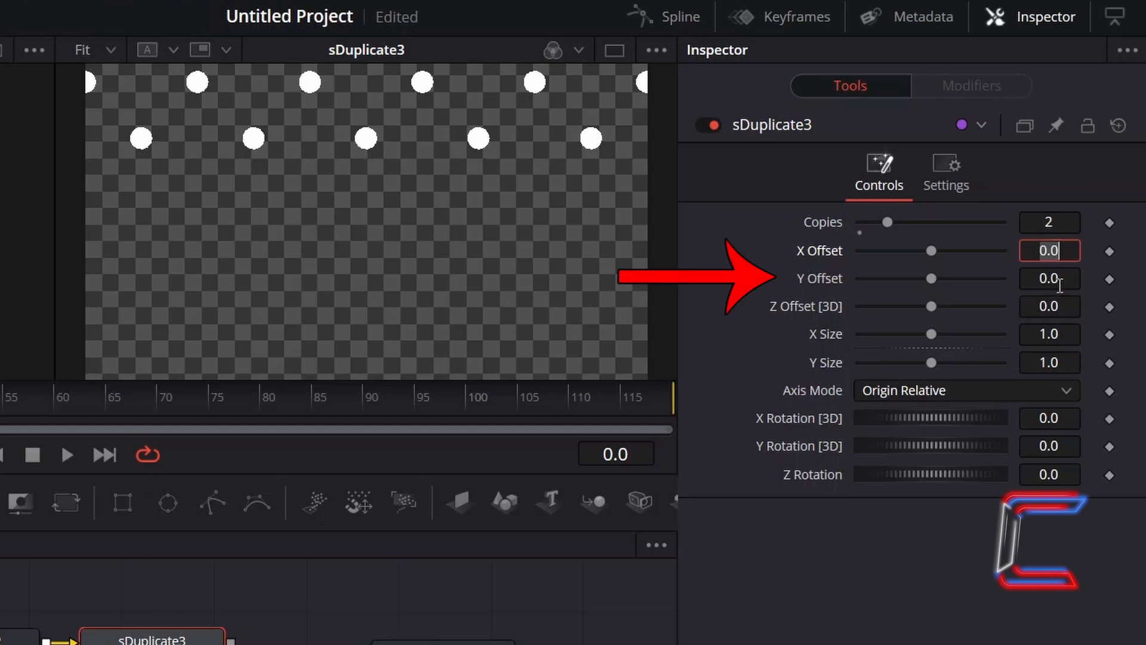
type("-0.2")
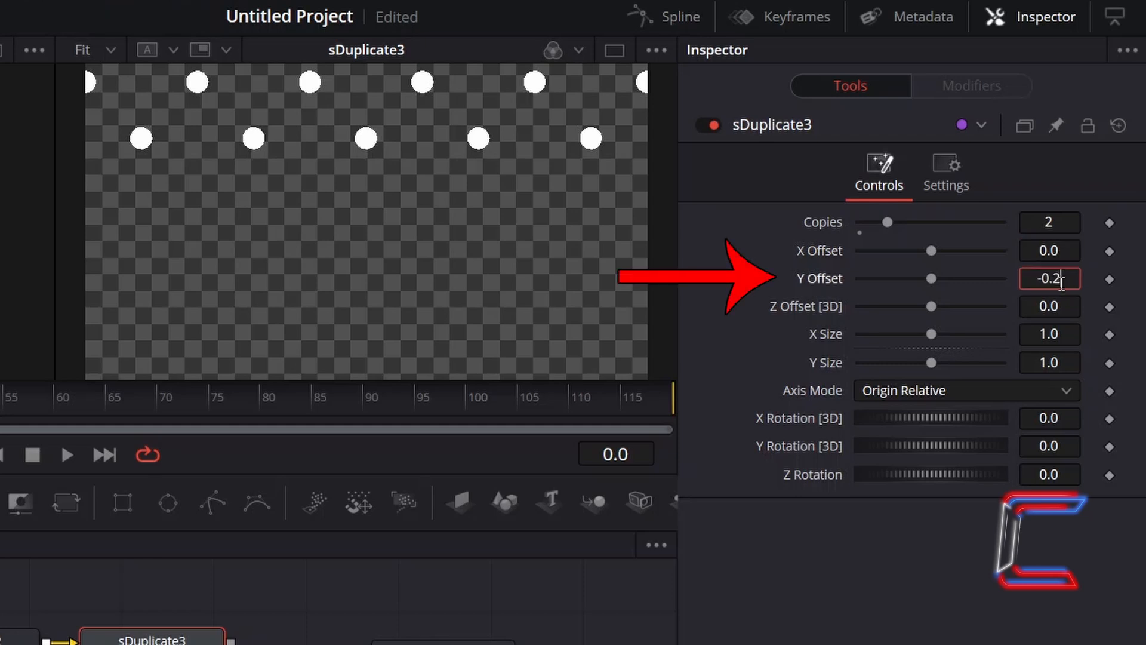
key("Enter")
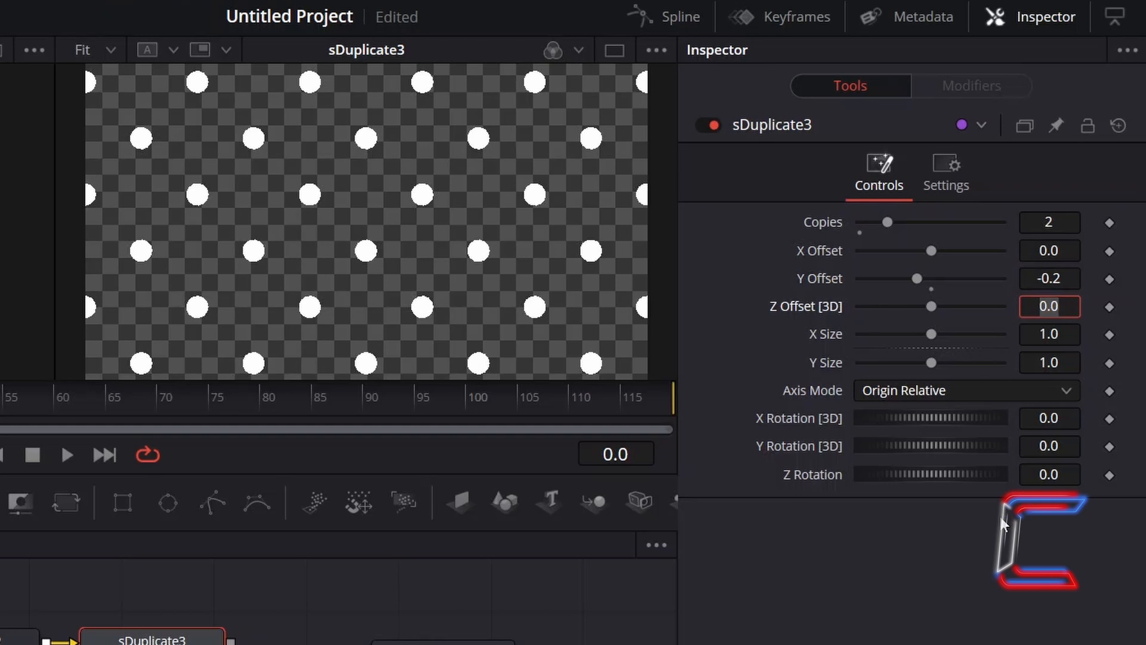
left_click(1051, 305)
type("sDuplicate")
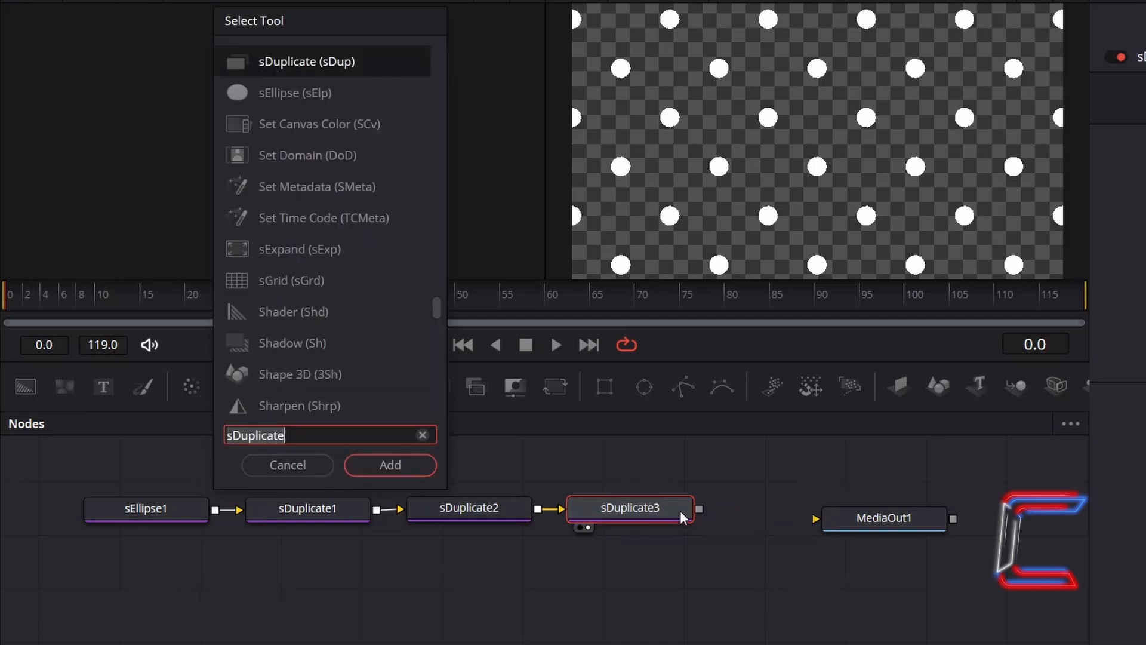
Add an sRender node after sDuplicate3, ahead of MediaOut1.
type("sRender")
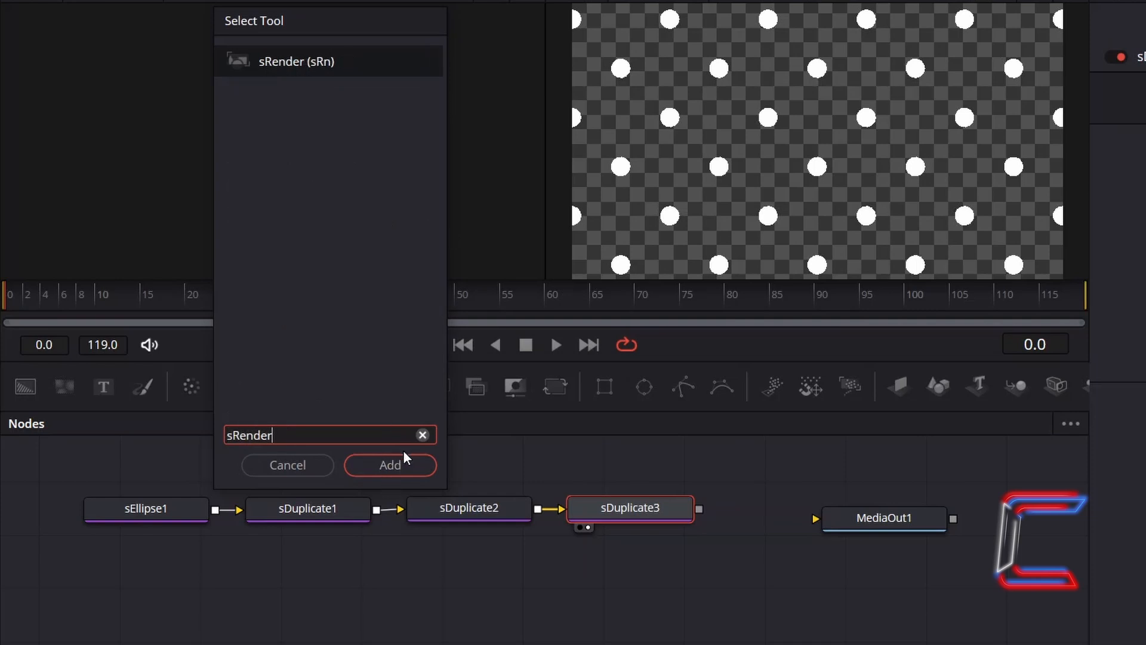
left_click(390, 465)
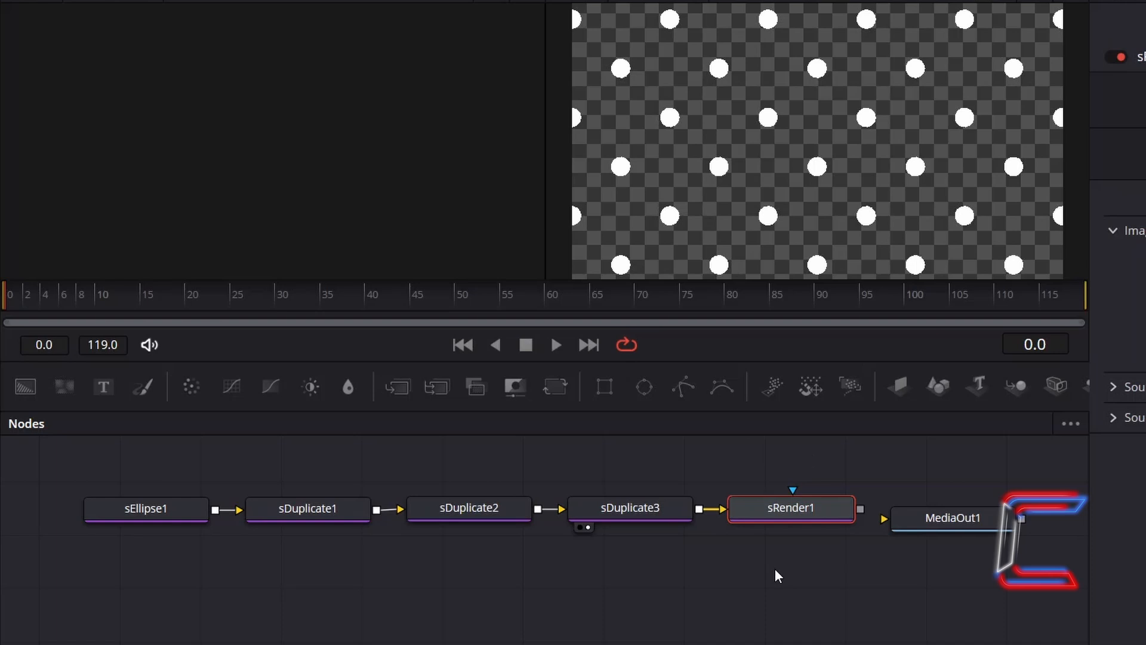
mouse_move(714, 575)
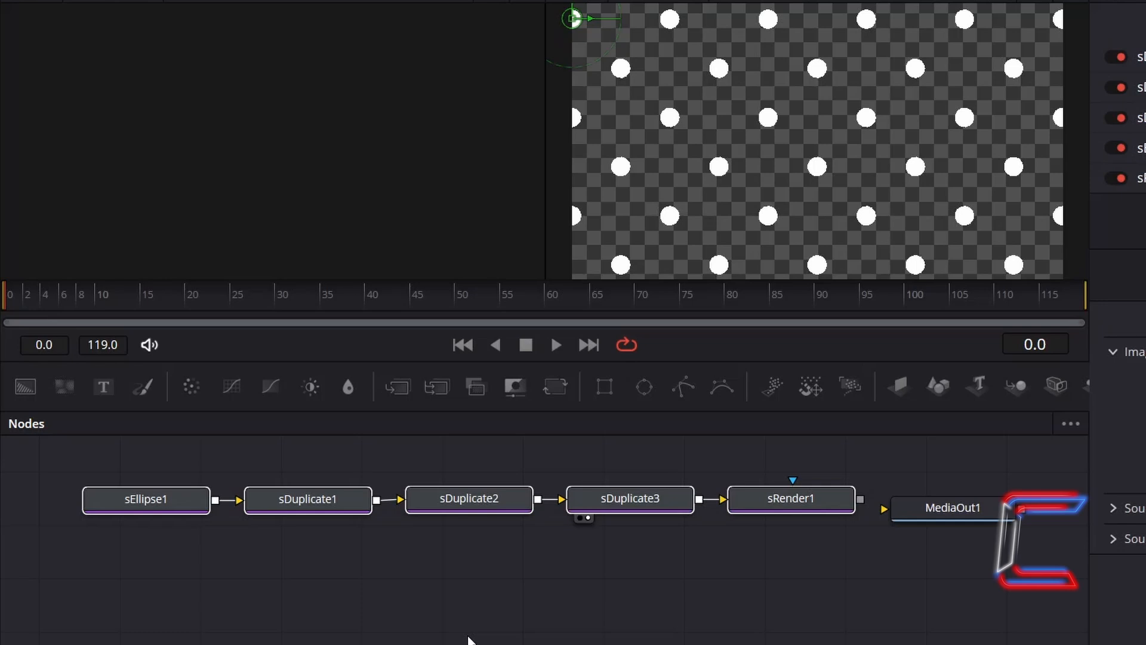
Group the sEllipse, sDuplicate and sRender nodes and name the group PolkaDots.
key("ctrl+g")
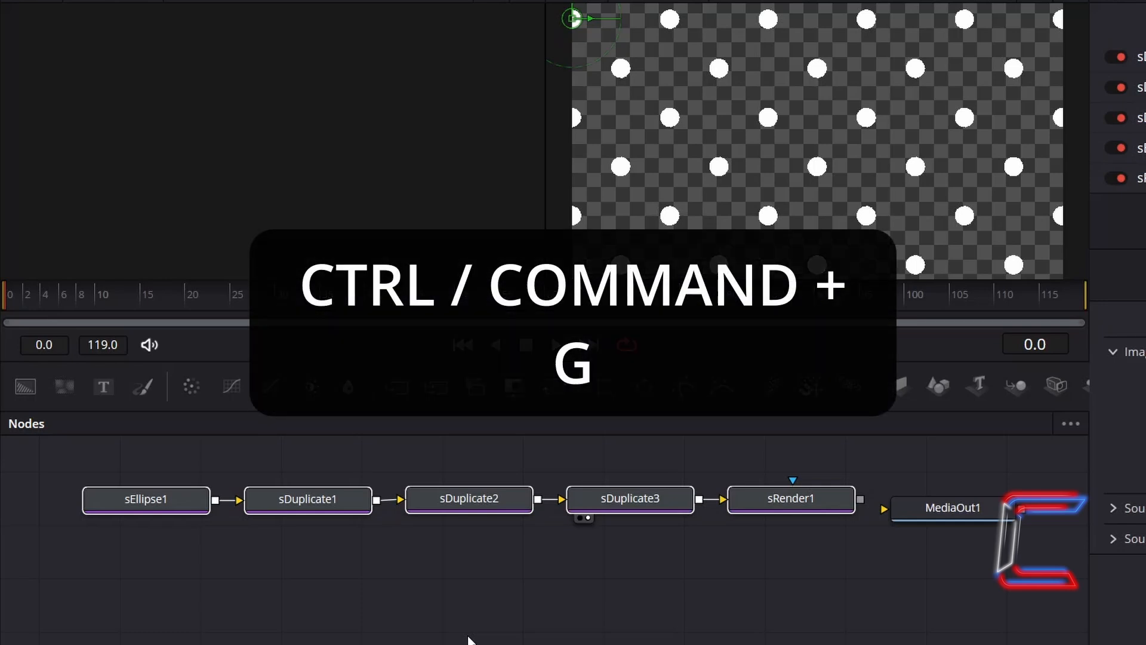
key("ctrl+g")
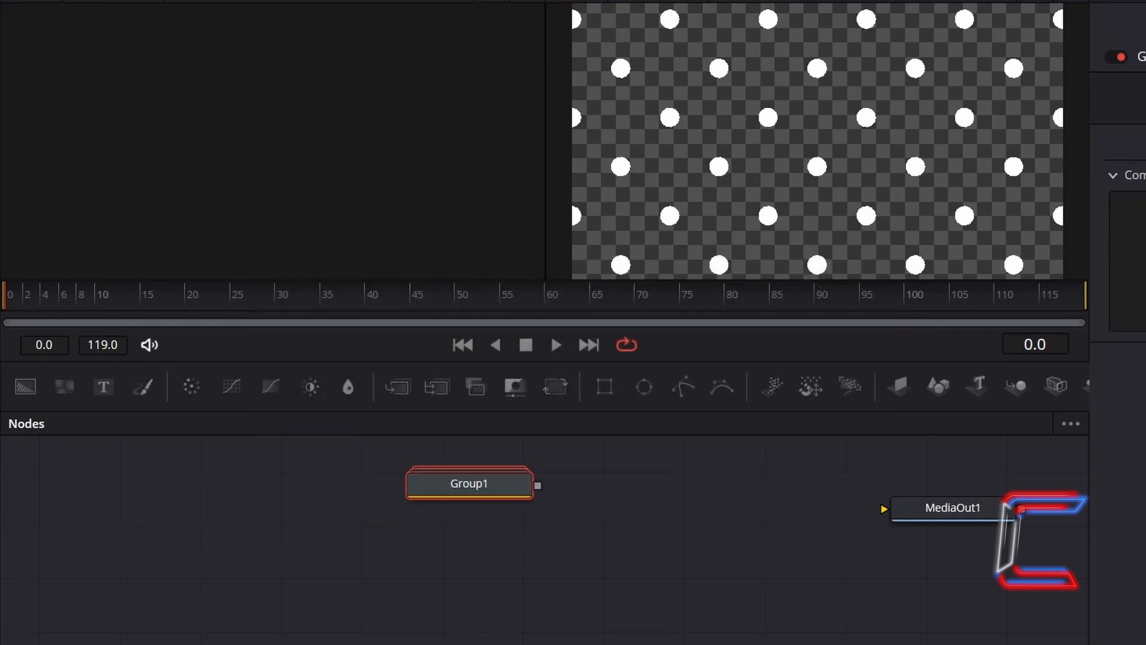
key("f2")
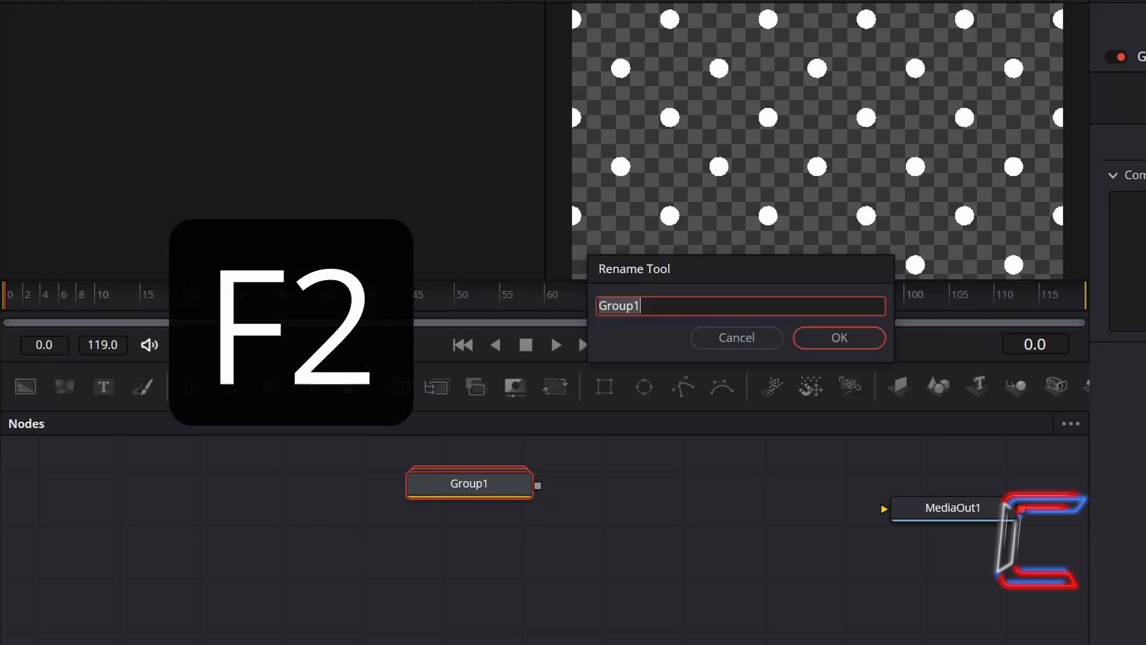
type("Polka Dots")
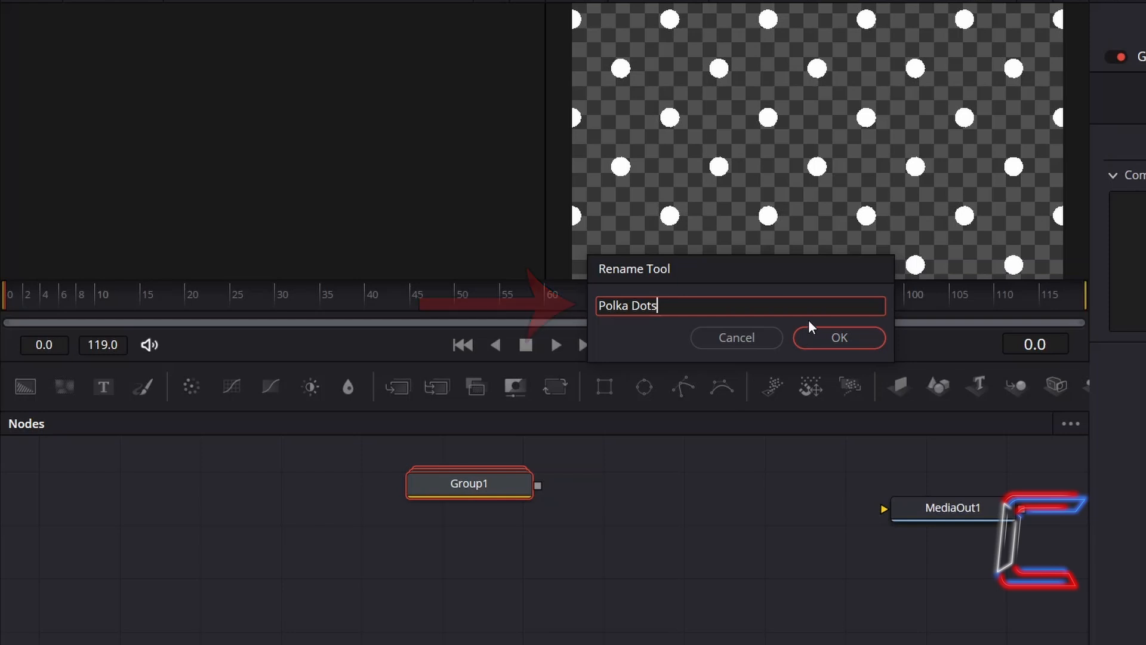
left_click(839, 337)
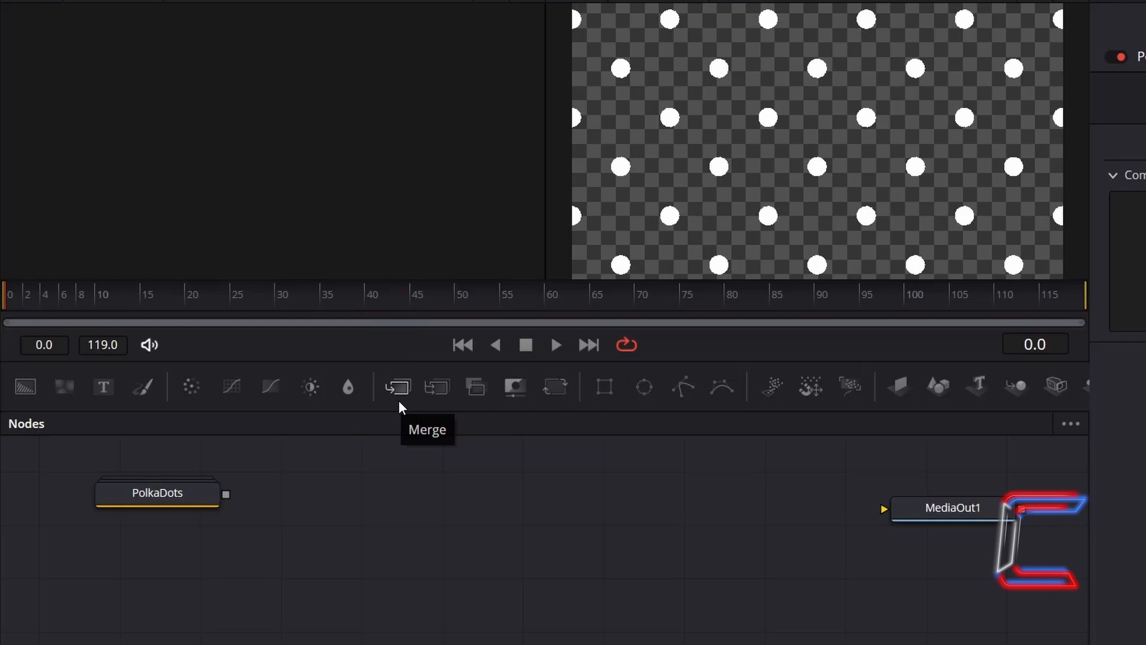
Add a Merge1 node and wire the PolkaDots output into it.
left_click(397, 386)
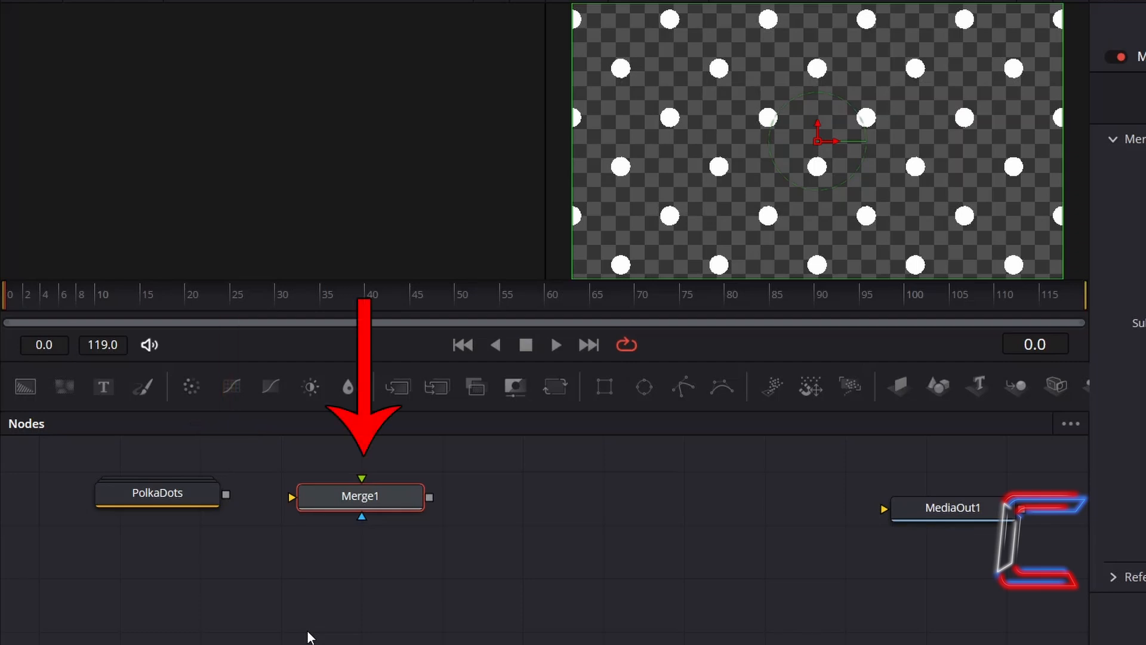
left_click_drag(225, 495, 359, 472)
type("FastNoise")
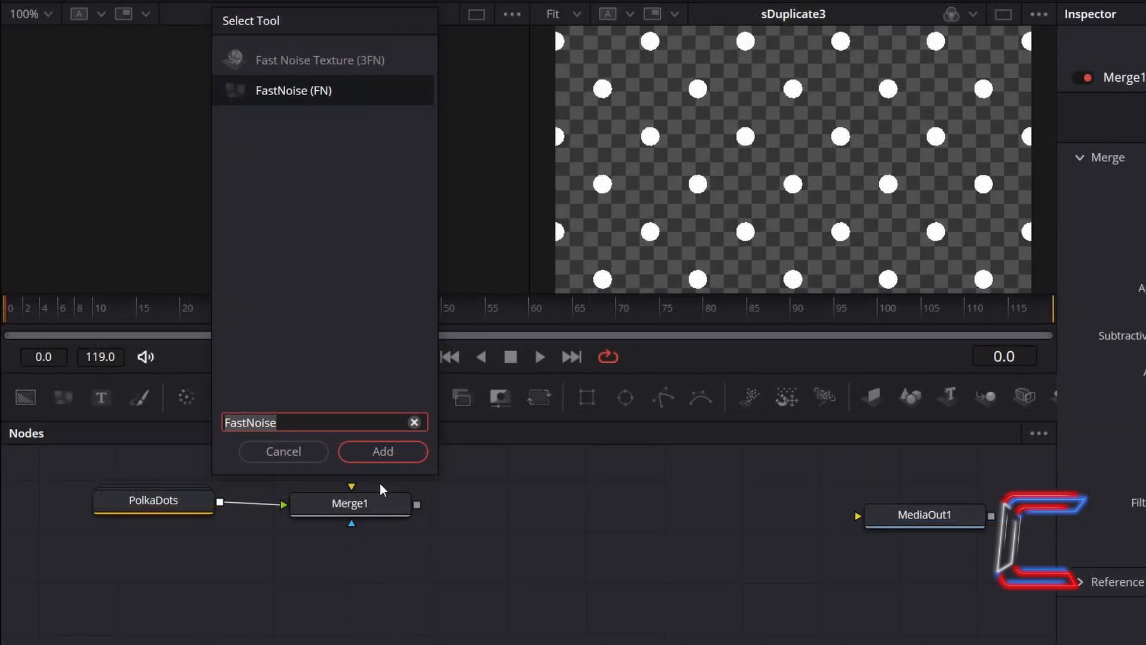
Add FastNoise1 with Detail 1.0 and Brightness -0.5.
left_click(382, 452)
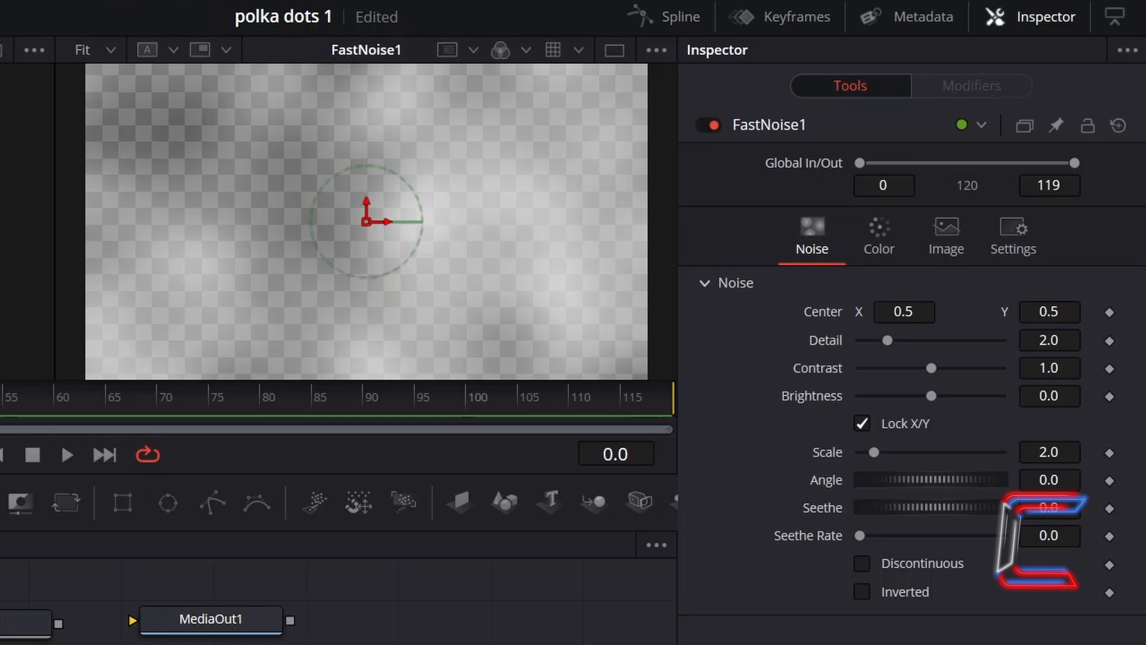
left_click(1049, 340)
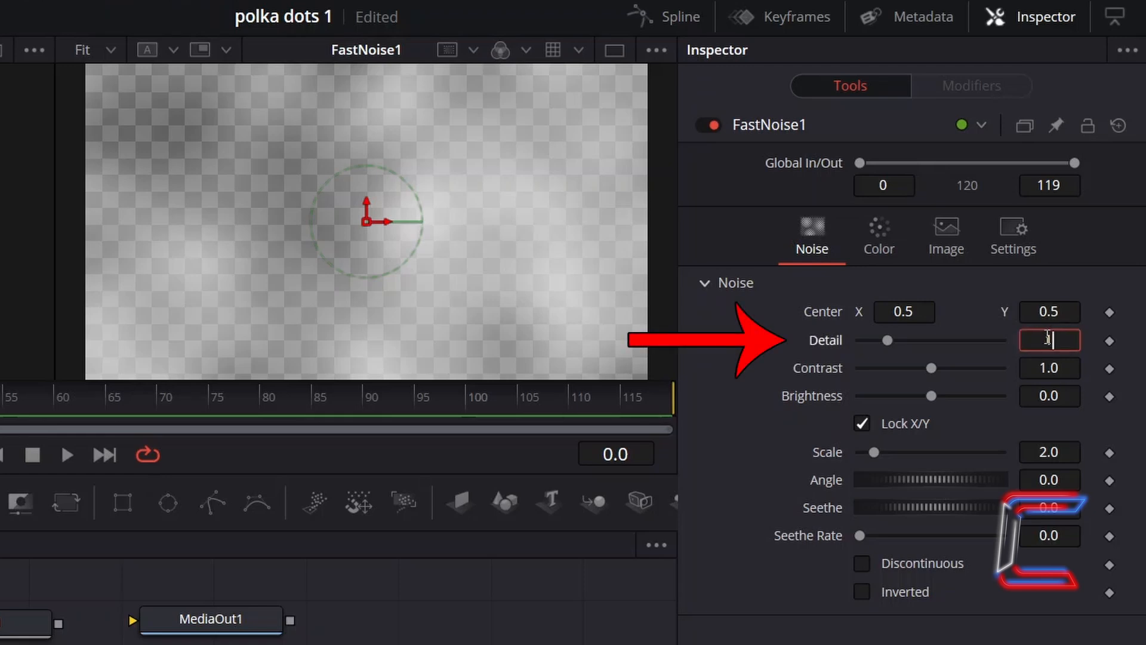
type("1.0")
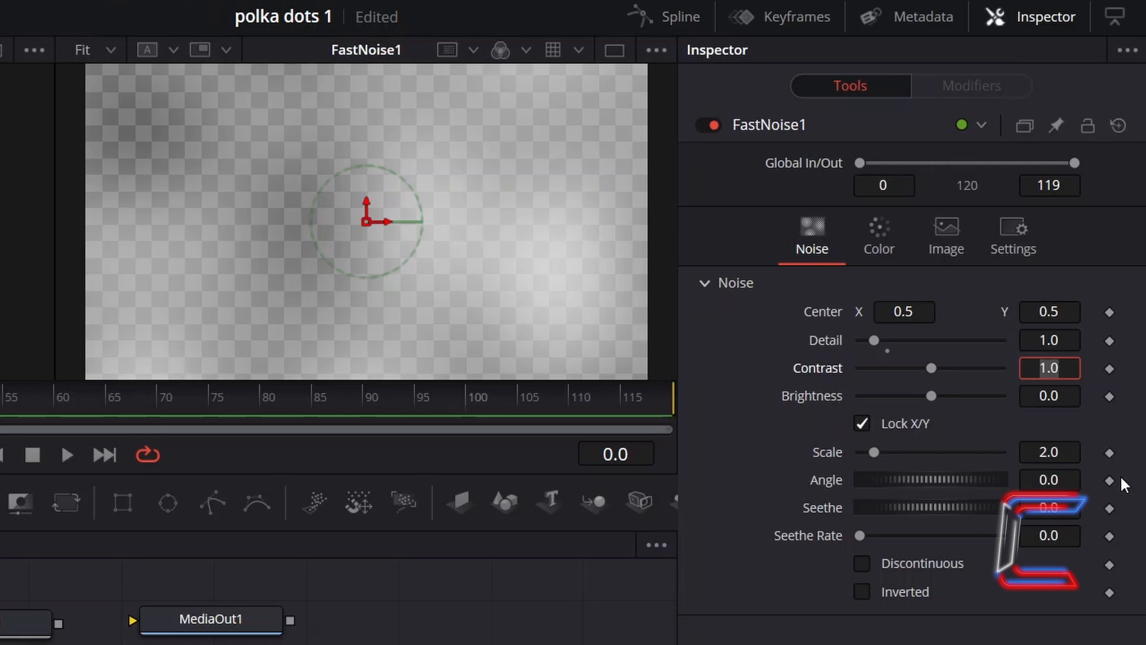
left_click(1050, 368)
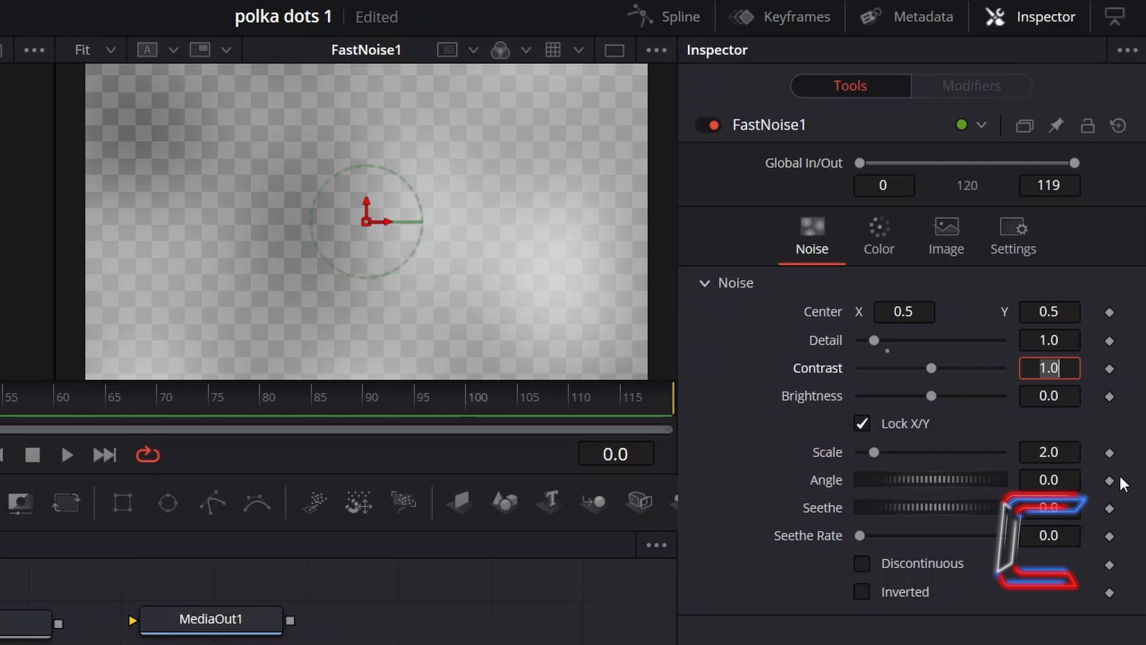
left_click(1049, 395)
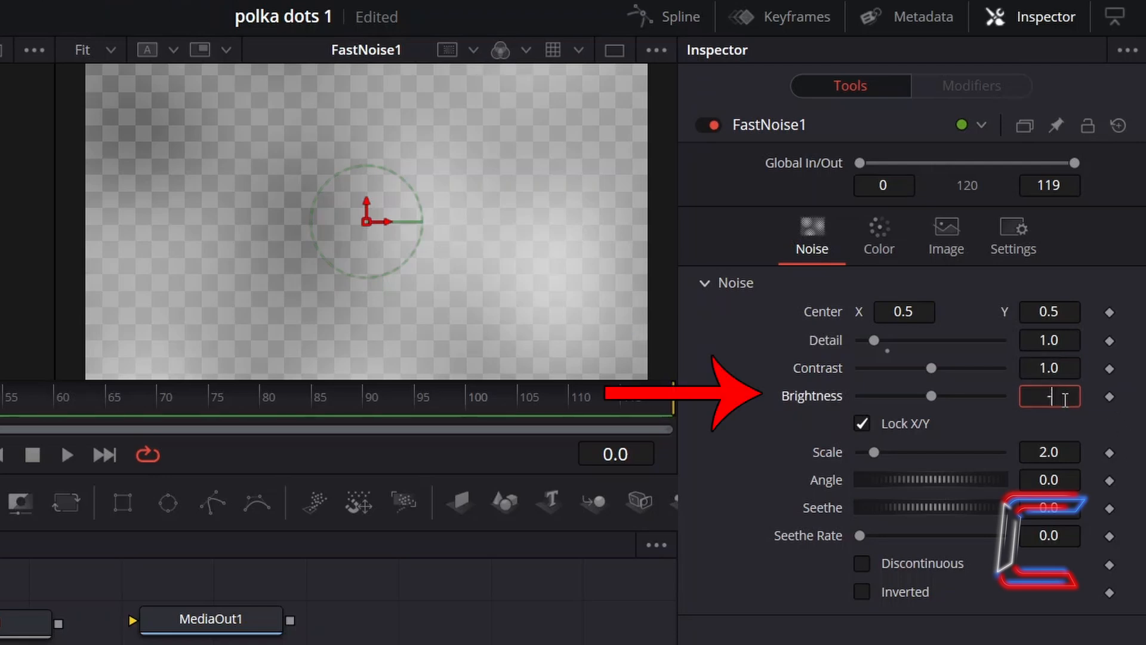
type("-0.5")
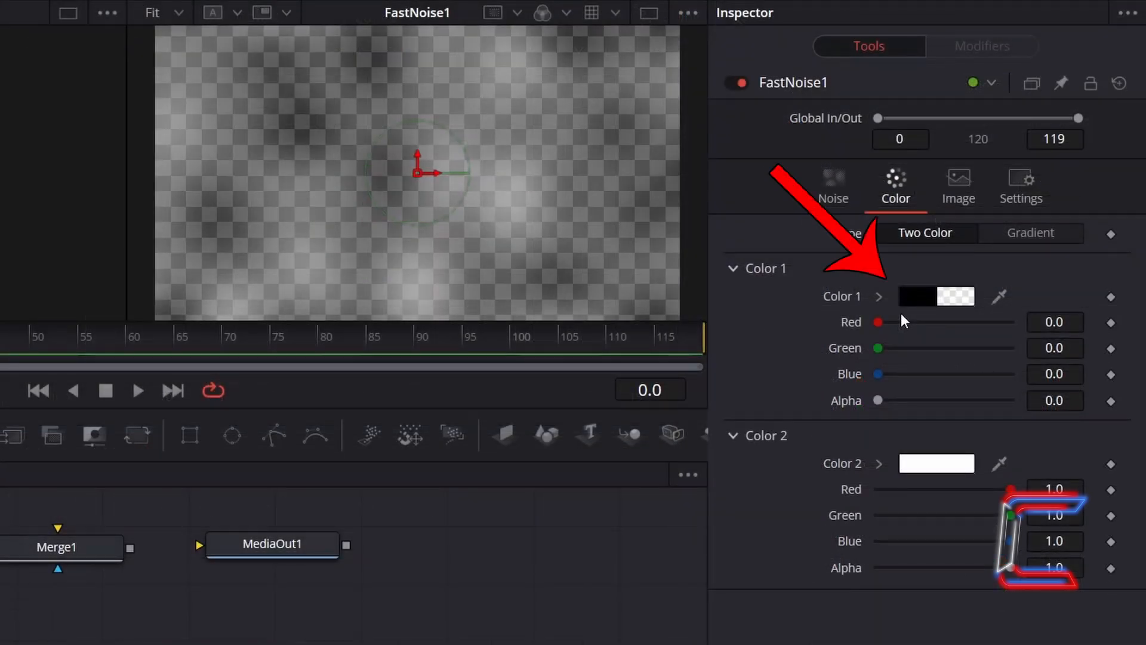
Recolour FastNoise1 with deep pink #ff547f as Color 1 and pale pink #ffddf5 as Color 2.
left_click(916, 297)
type("#ff547f")
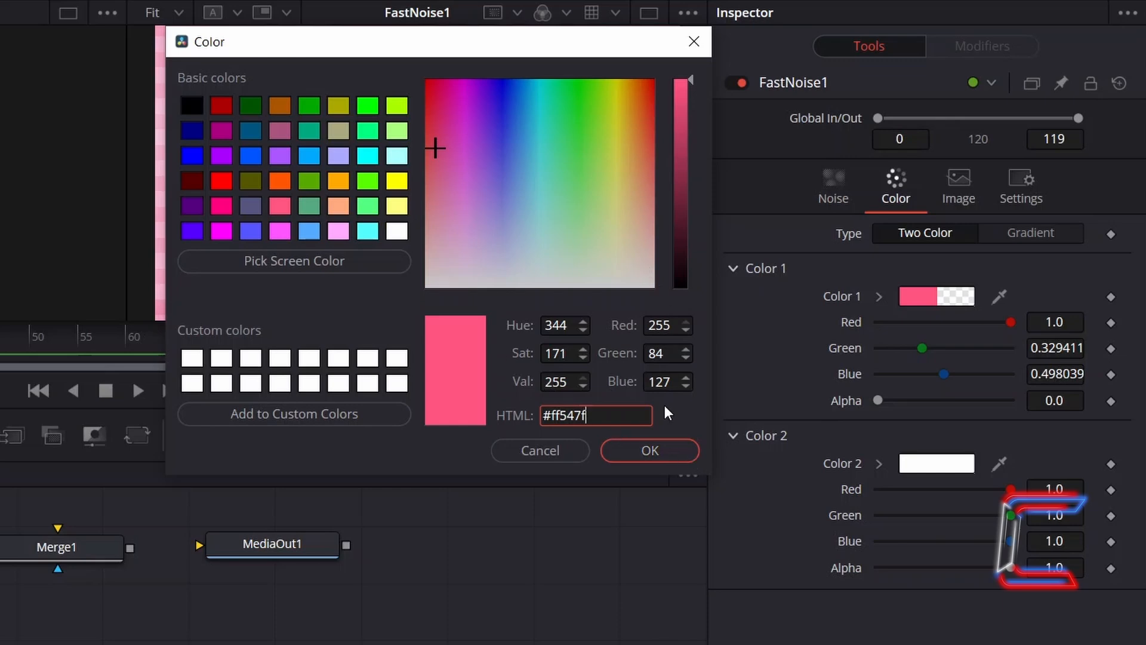
left_click(649, 450)
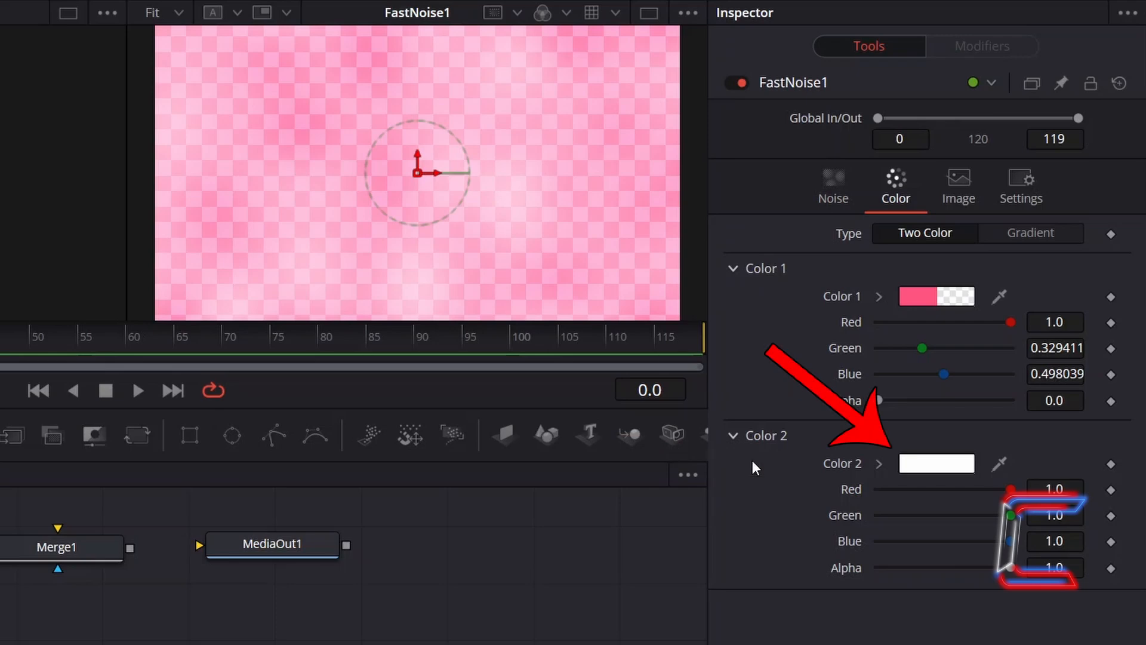
left_click(937, 463)
type("#ffddf5")
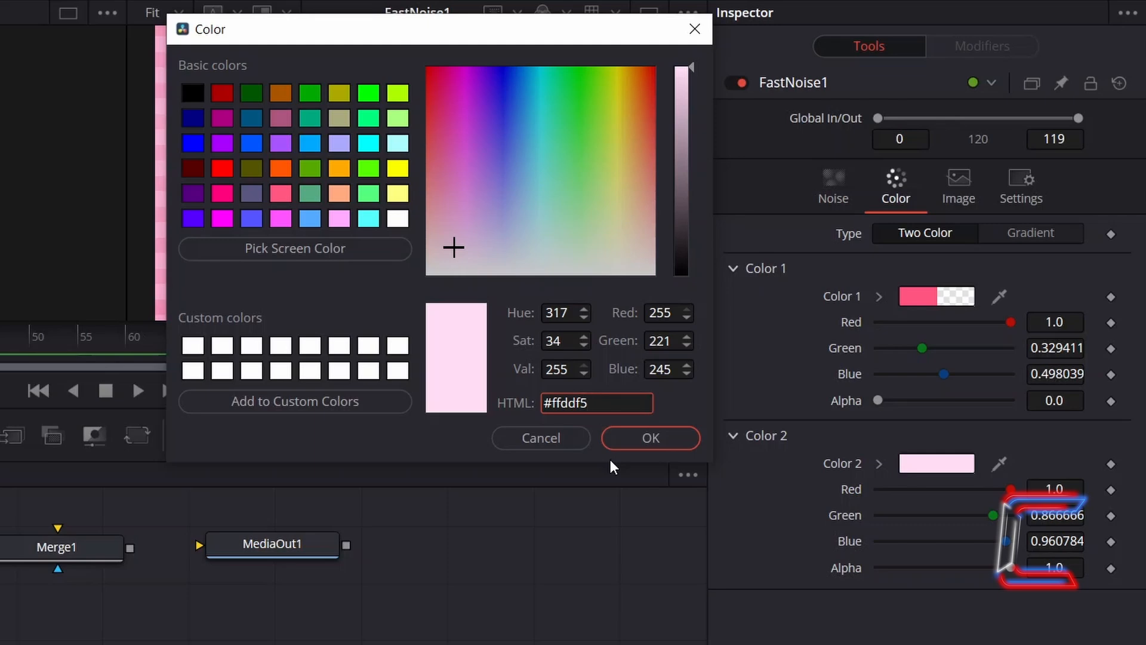
left_click(596, 403)
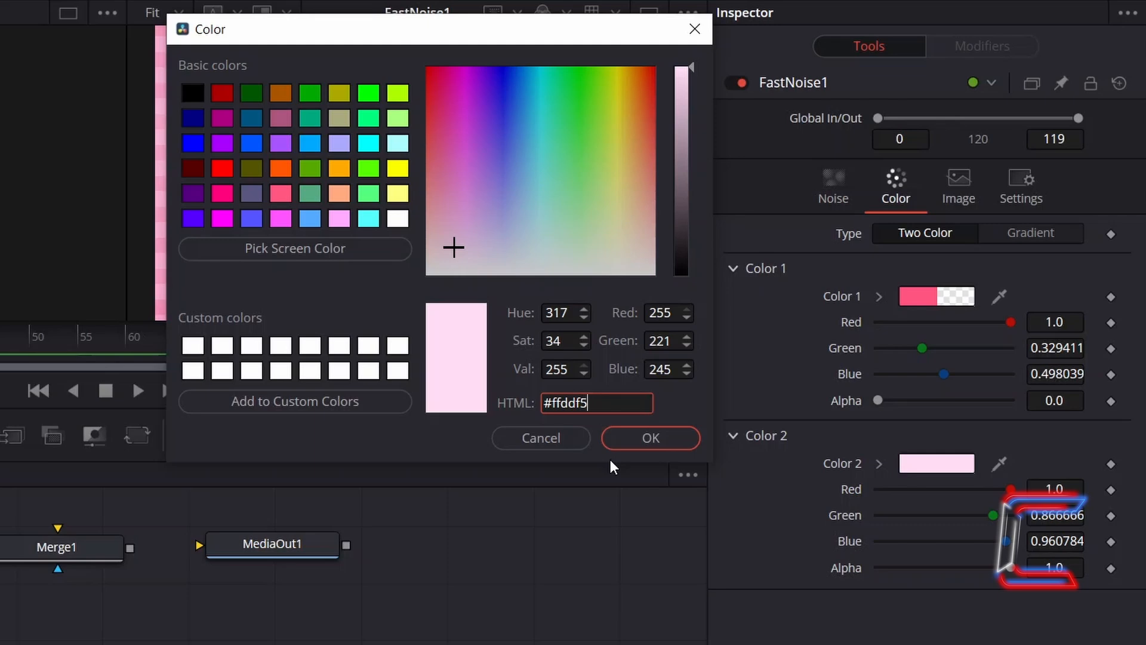
left_click(649, 437)
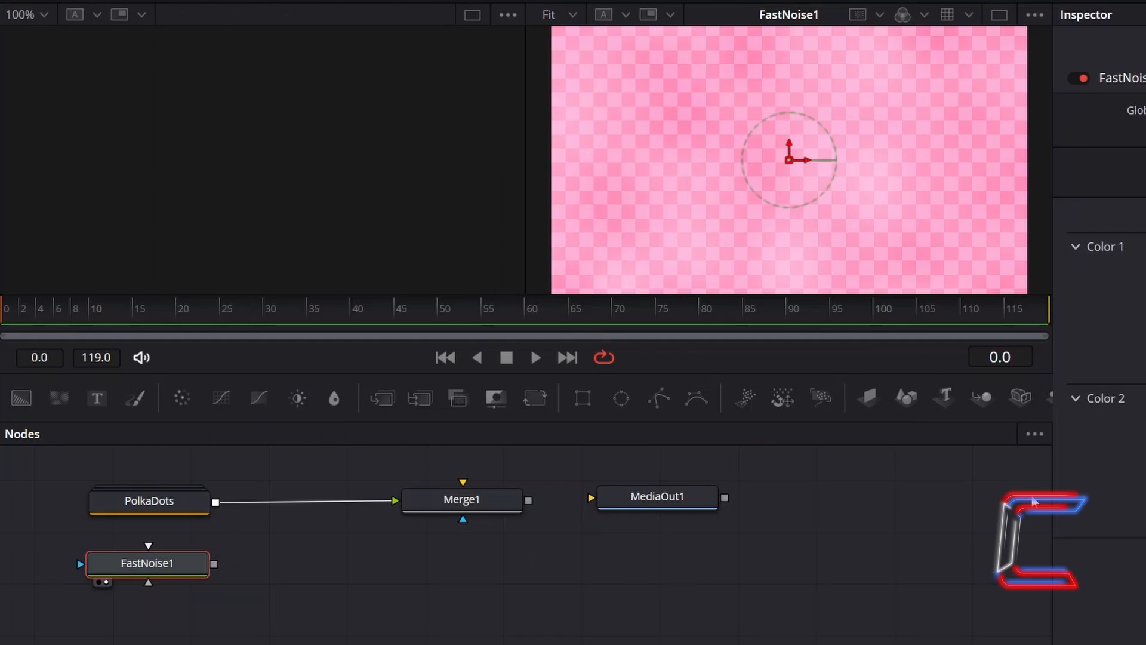
Add a Scanlines tool after FastNoise1 in the Fusion flow.
type("Scanlines")
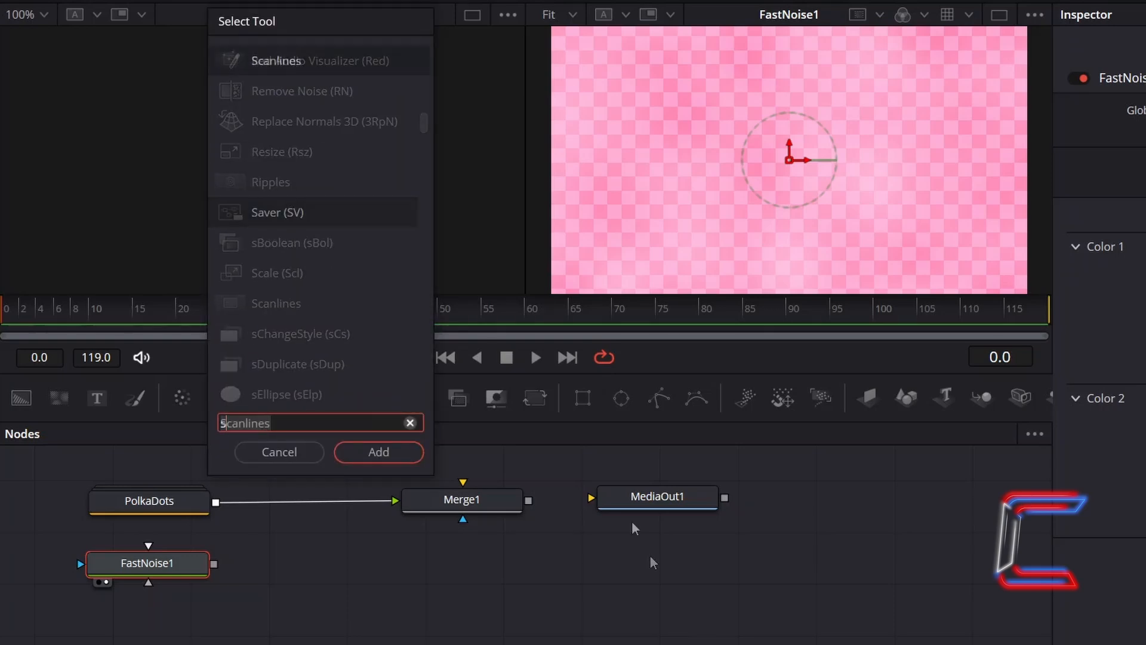
left_click(378, 452)
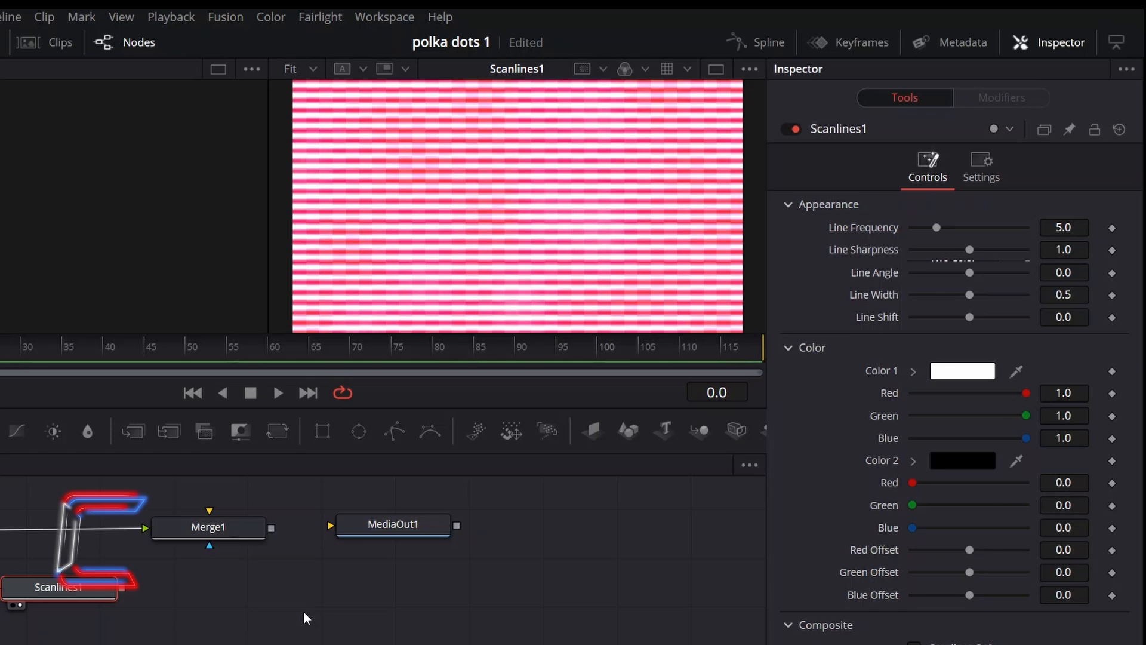
Set Scanlines1 line frequency to 10, sharpness to 0.65 and width to 0.55.
left_click(1065, 228)
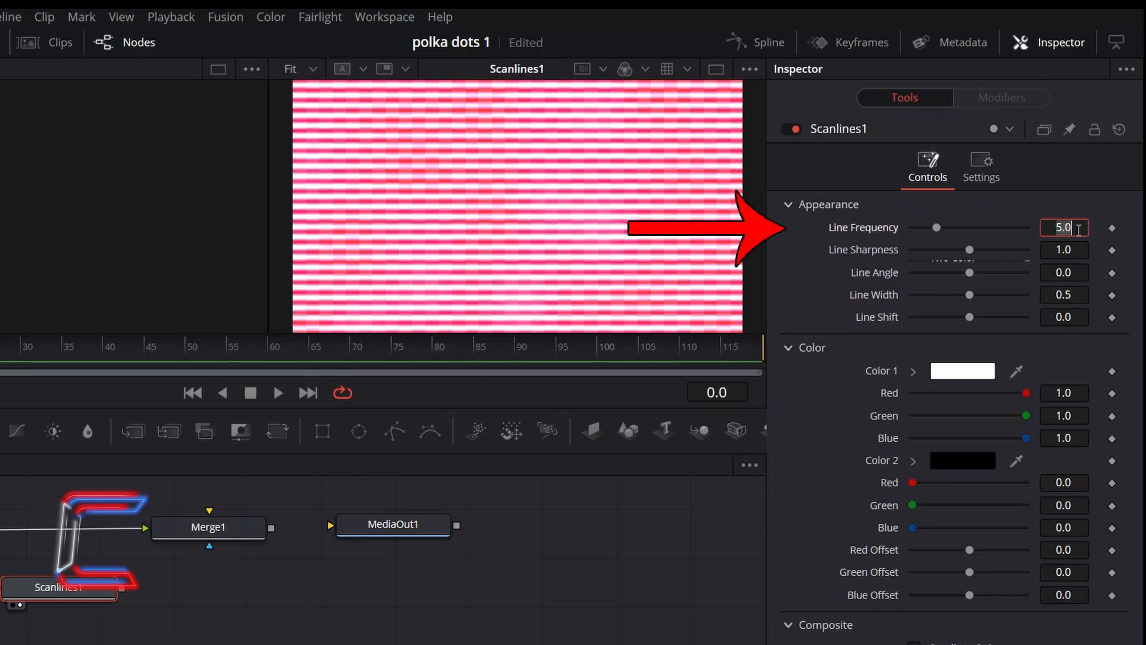
type("10.0")
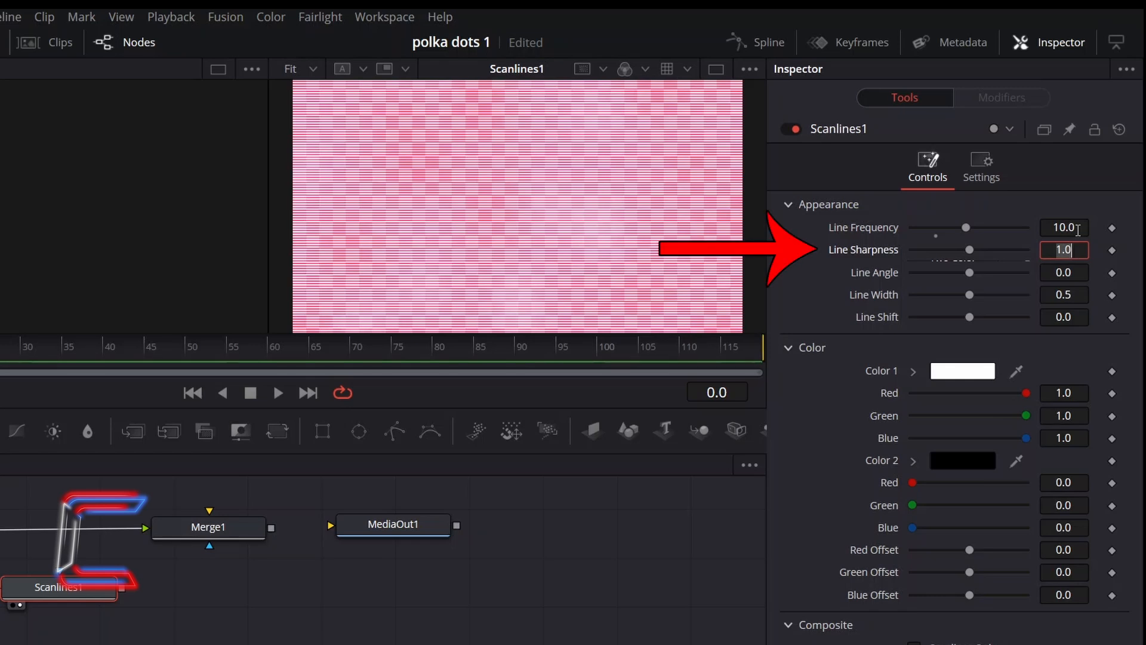
type("0.65")
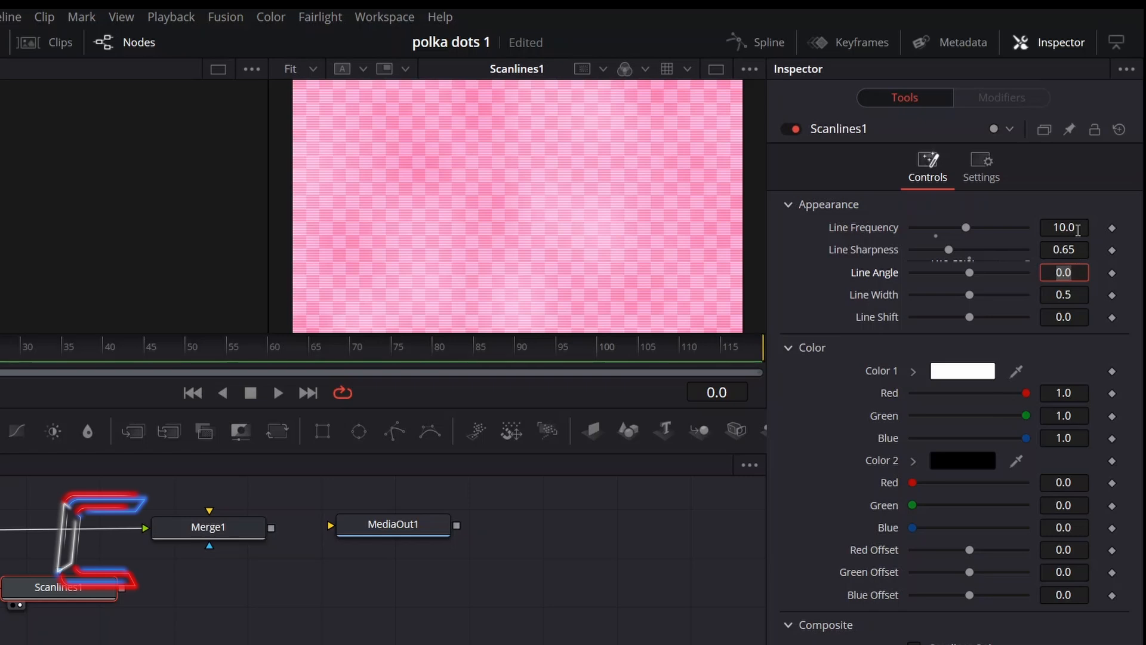
mouse_move(1081, 312)
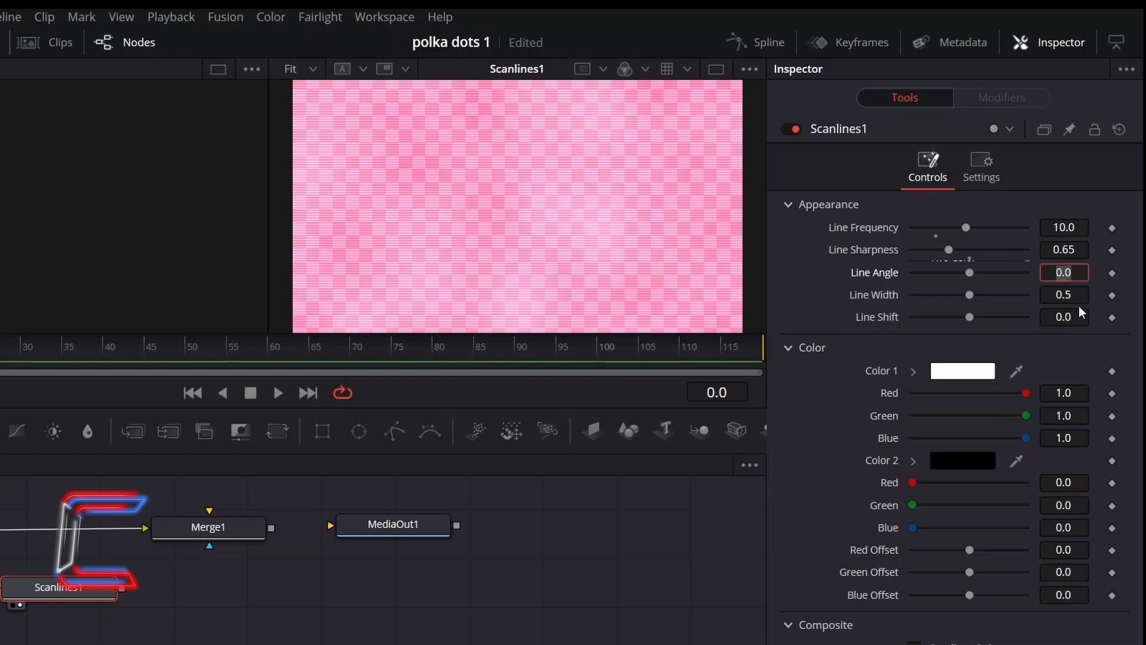
left_click_drag(971, 295, 986, 294)
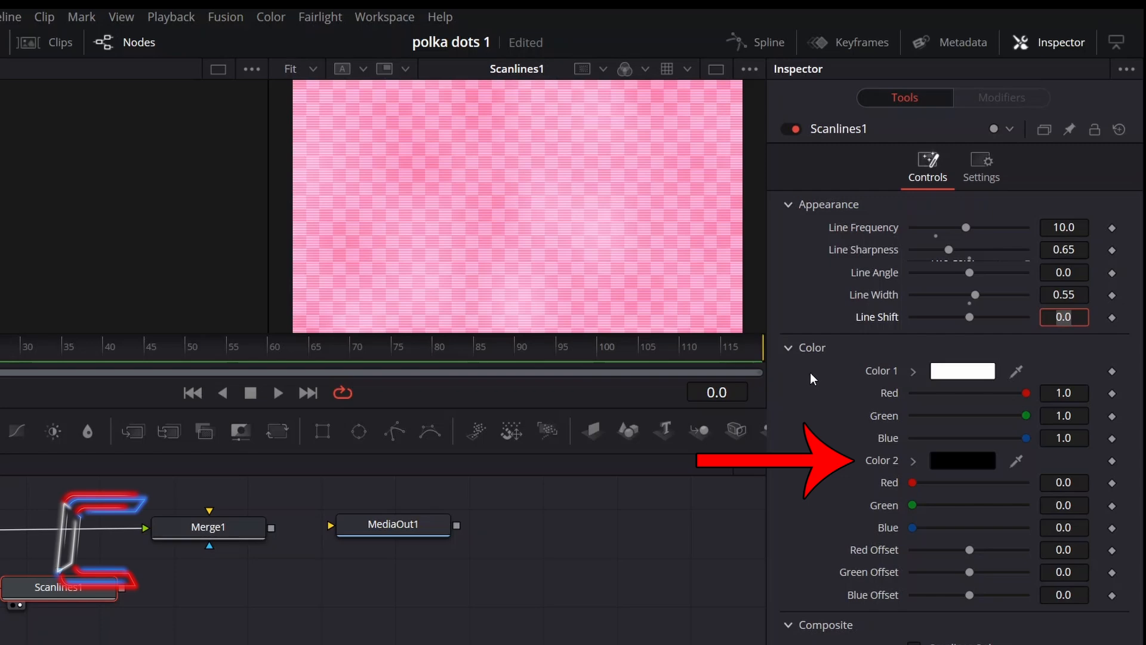
left_click(962, 460)
type("#ff547f")
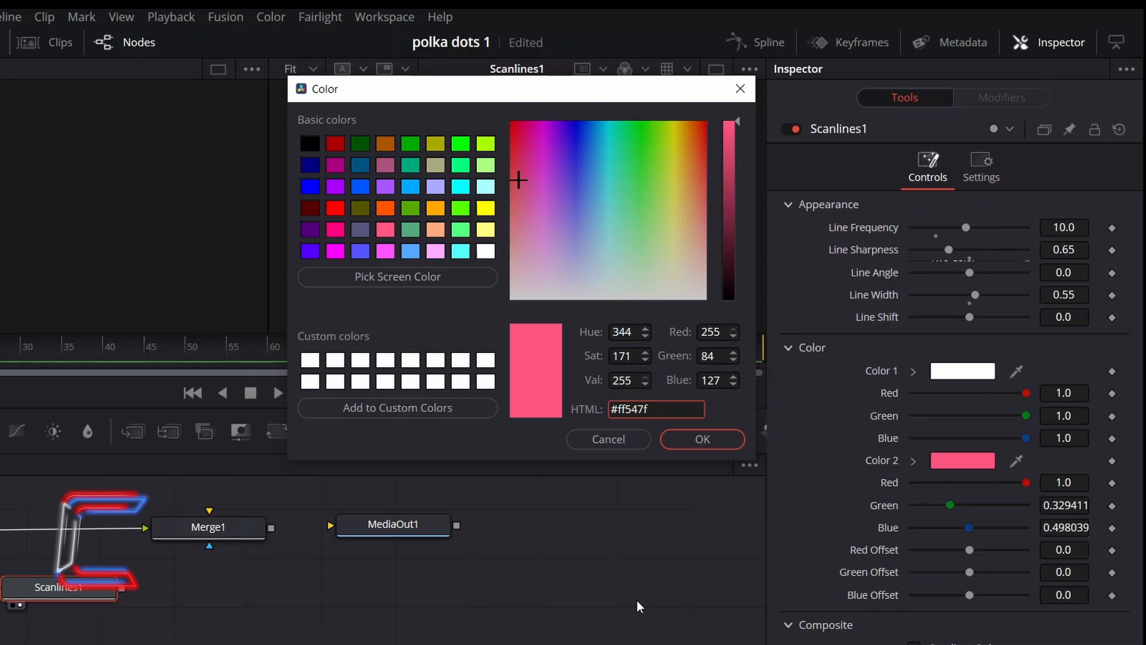
Apply pink #ff547f as the scanlines' Color 2 and check the Overlay composite type.
left_click(655, 408)
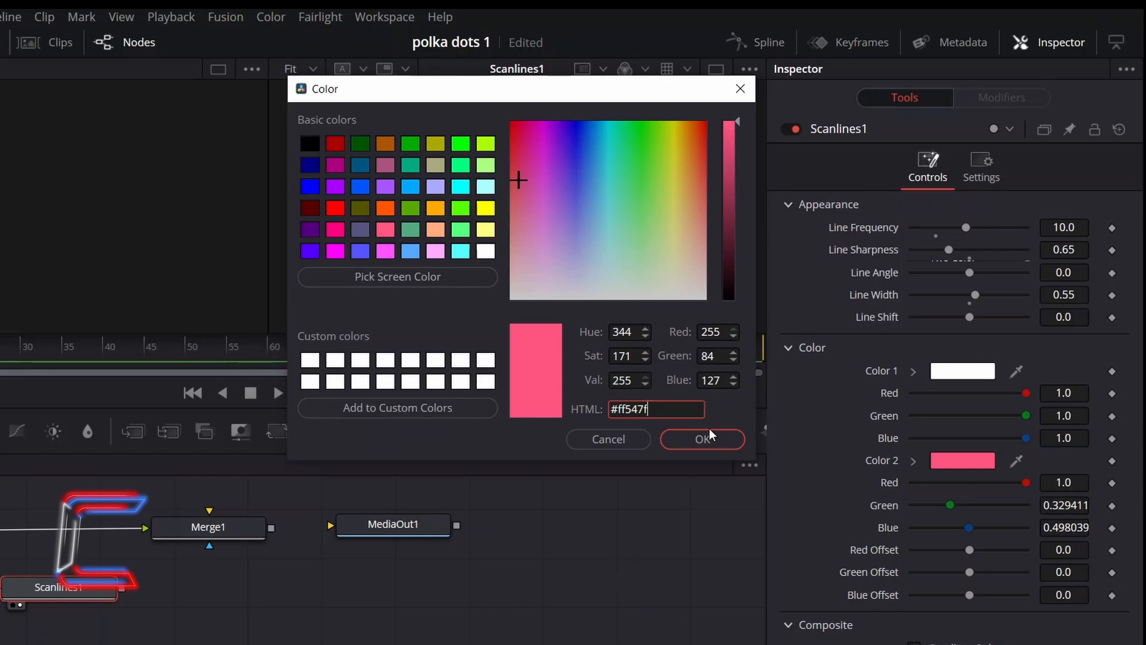
left_click(700, 439)
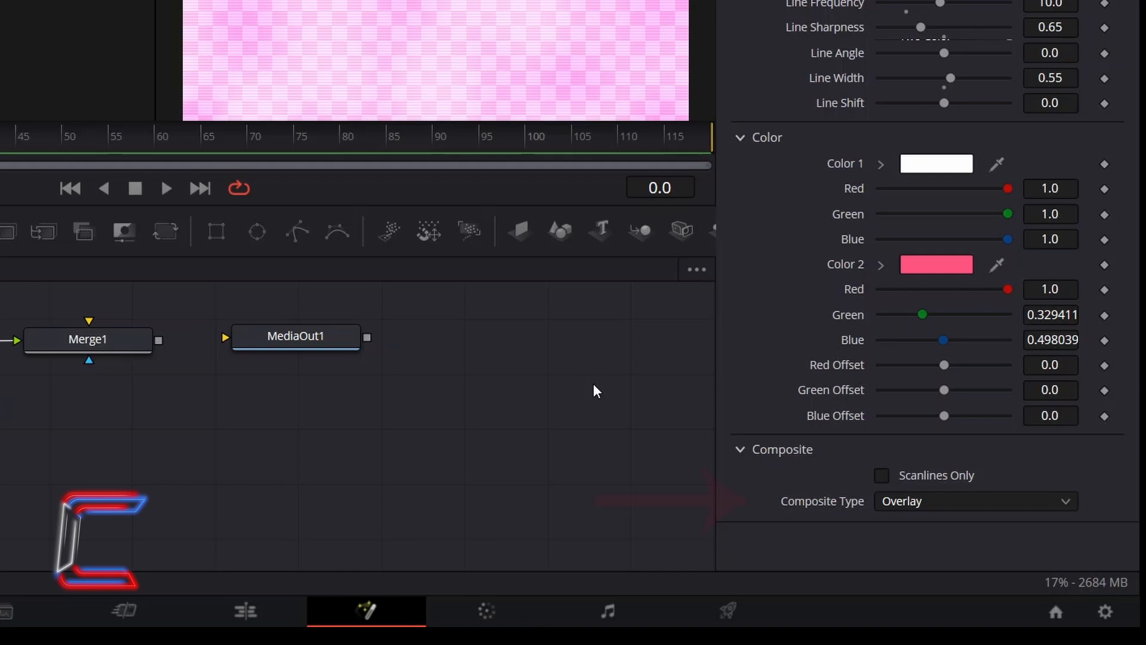
left_click(972, 501)
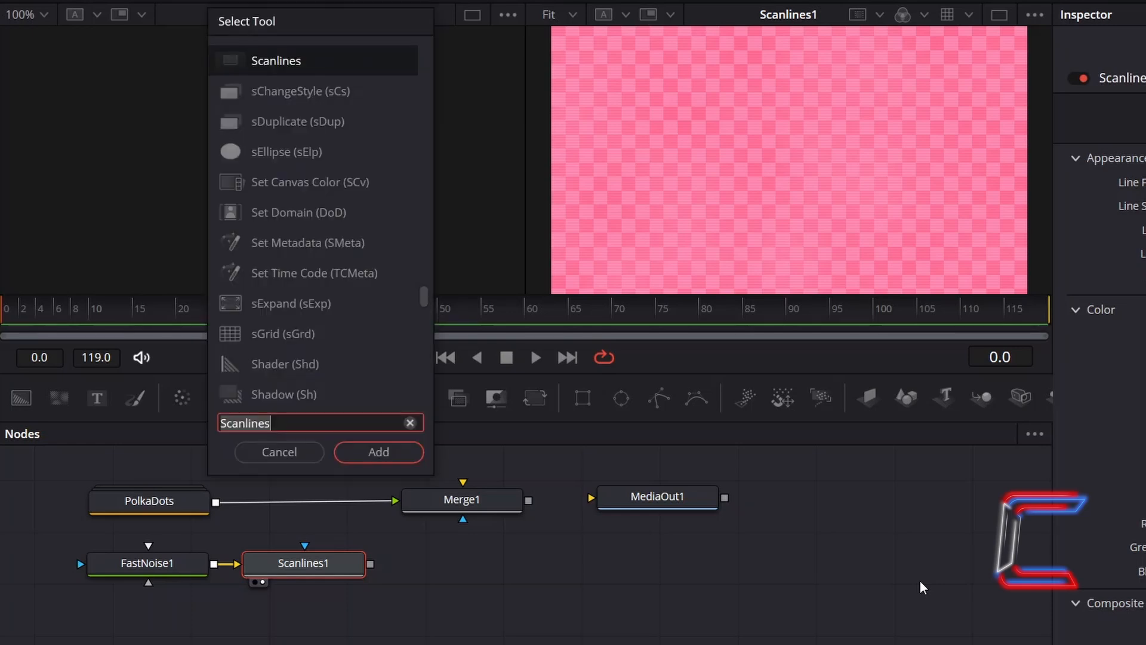
Add a Grain tool after Scanlines1 and connect its output to Merge1's background.
left_click(377, 452)
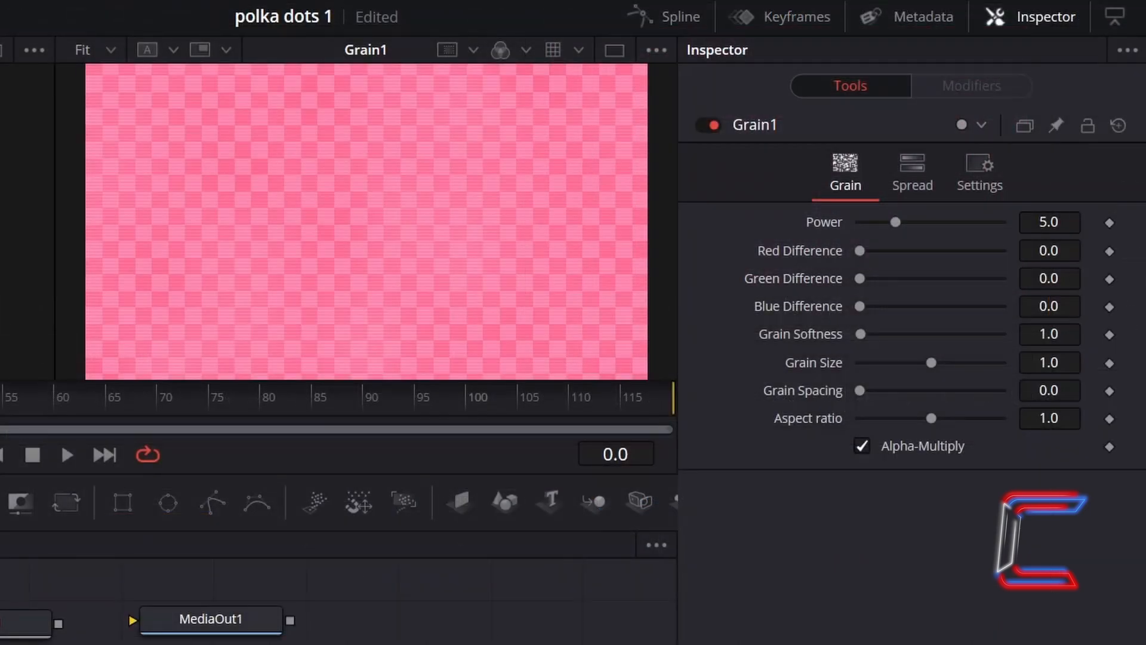
left_click(1049, 362)
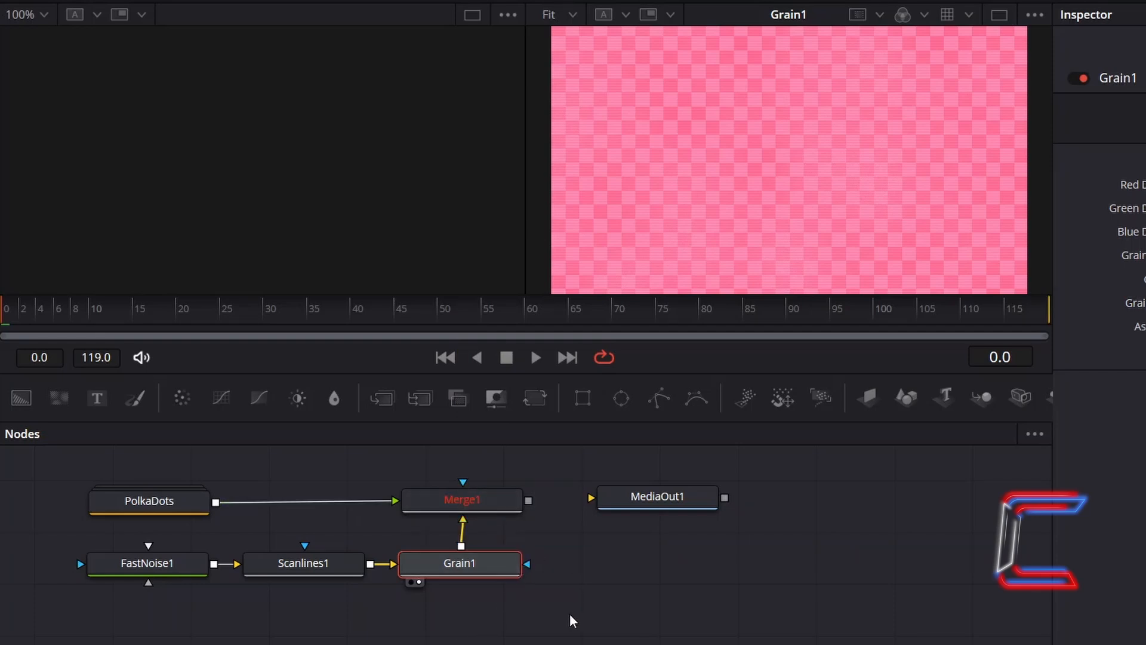
Select Merge1 and change its Apply Mode to a different blend mode.
left_click(461, 499)
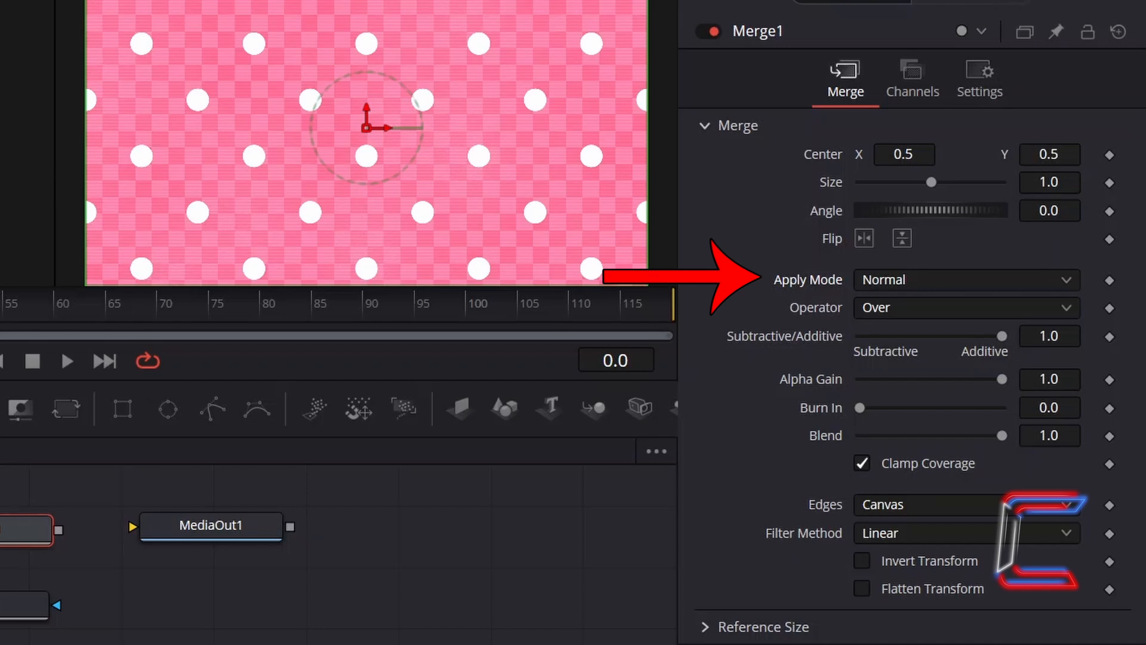
left_click(965, 280)
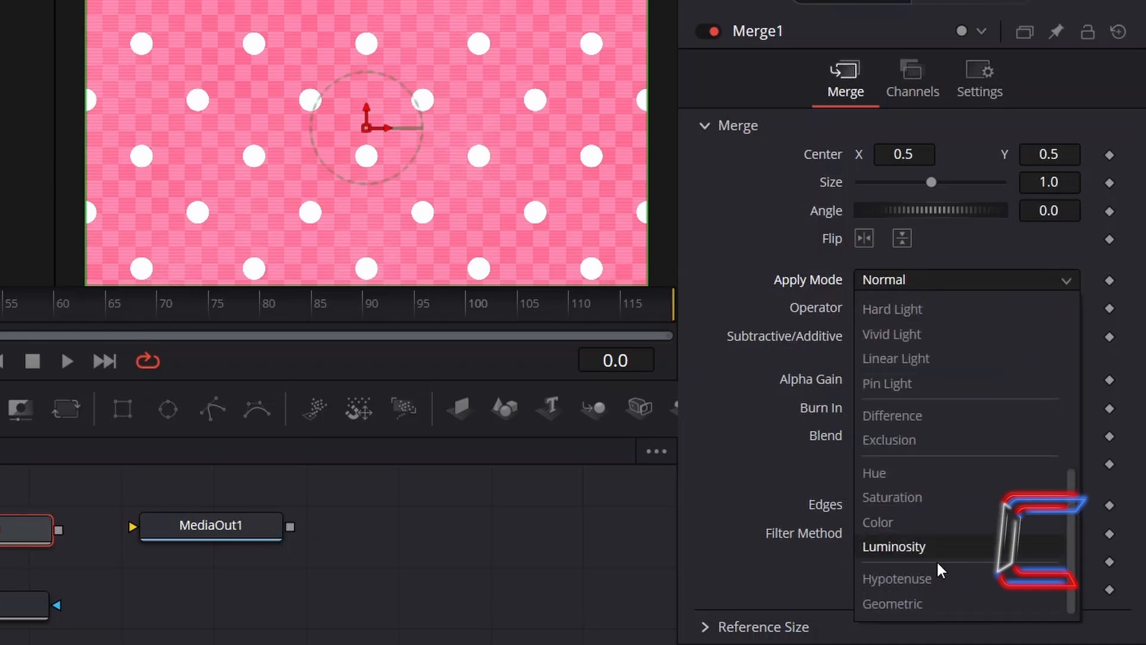
left_click(893, 547)
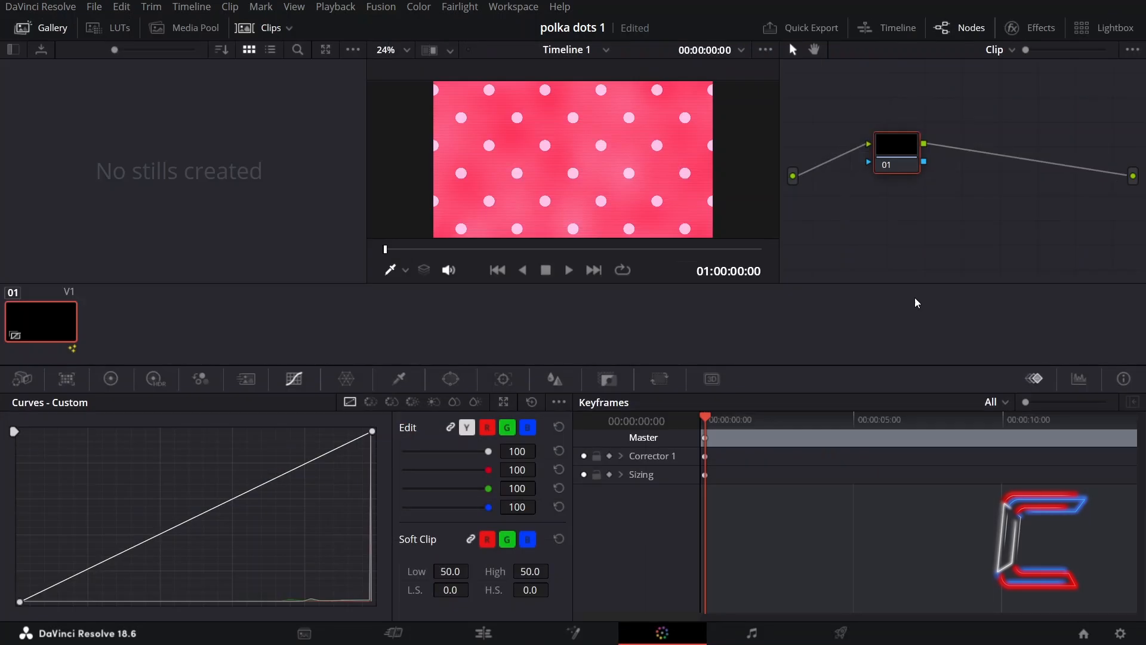
Grab a still of the polka-dot frame from the Color page viewer into the Gallery.
right_click(665, 142)
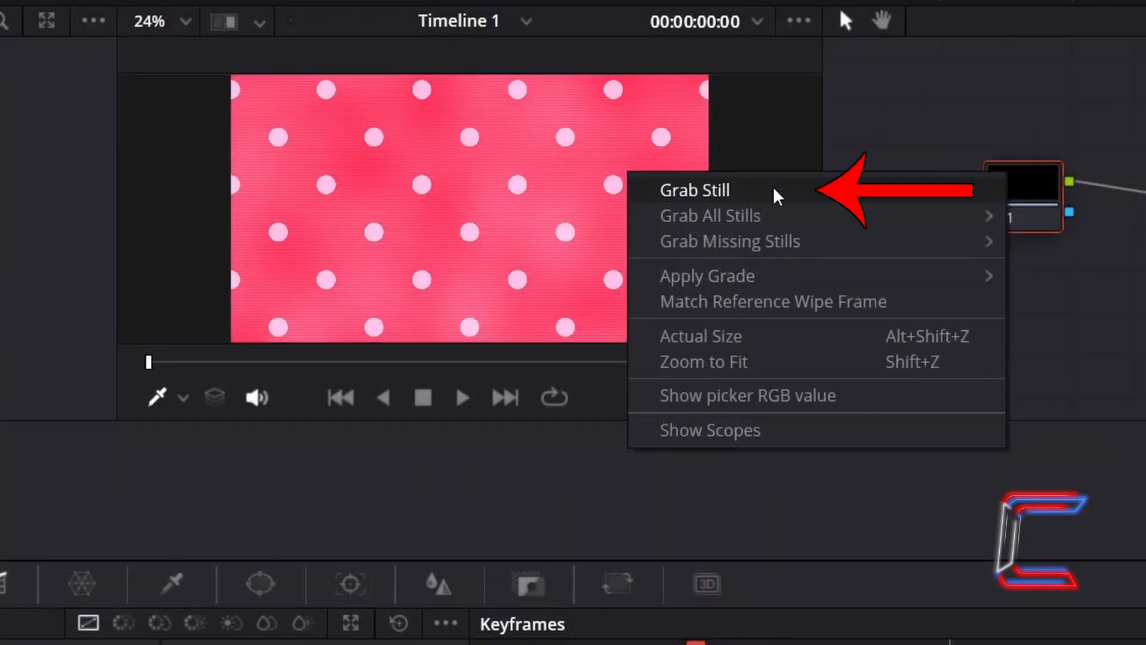
left_click(695, 190)
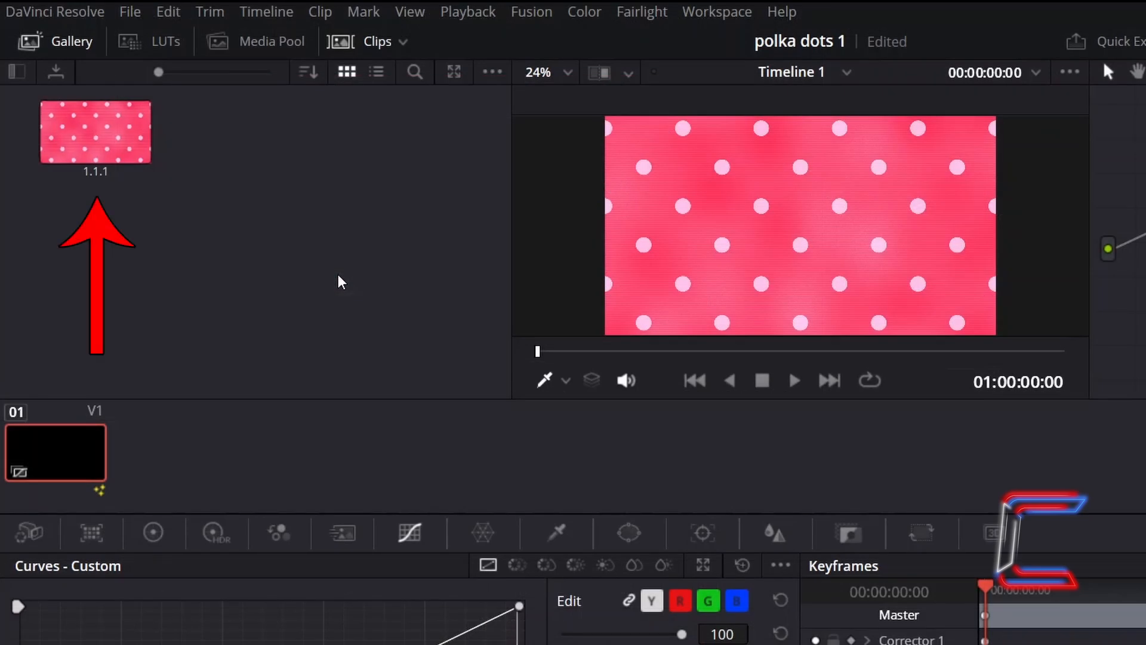
right_click(95, 131)
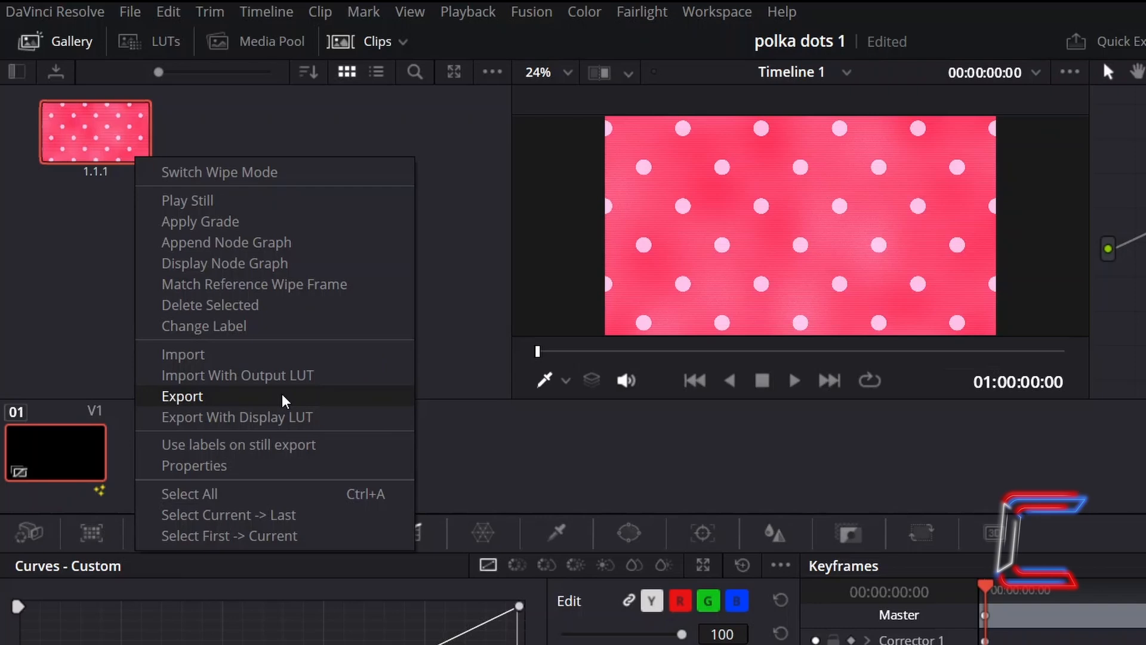
Export the gallery still as a DPX named 'Polka Dot Background' into the Stills folder.
left_click(182, 395)
type("Polka Dot Background")
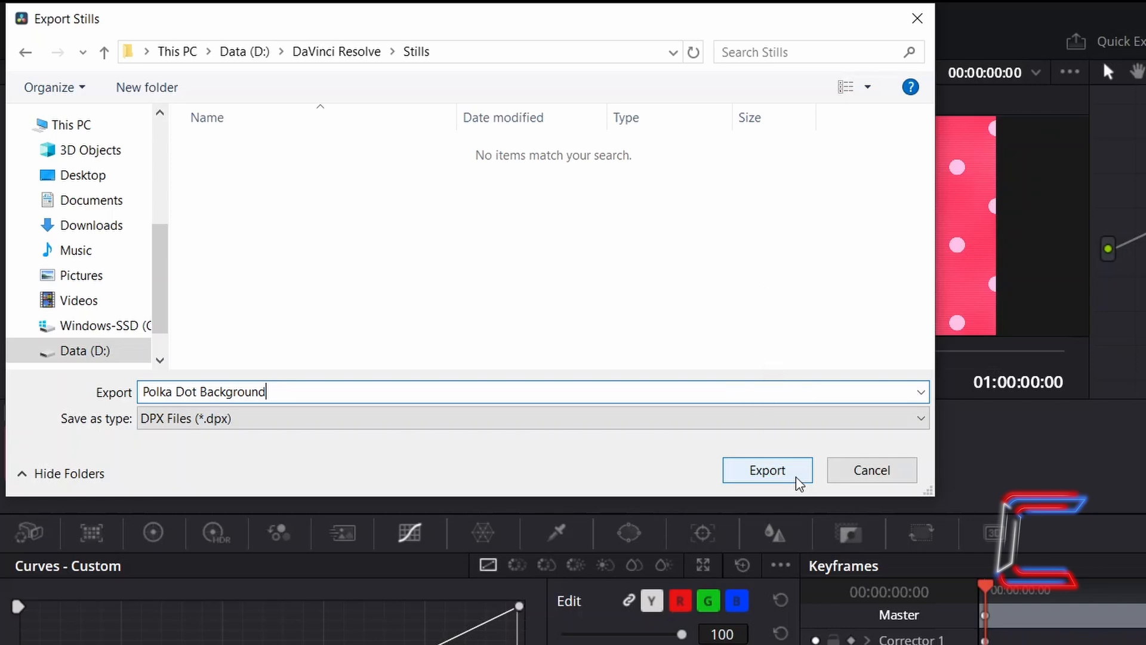
left_click(767, 470)
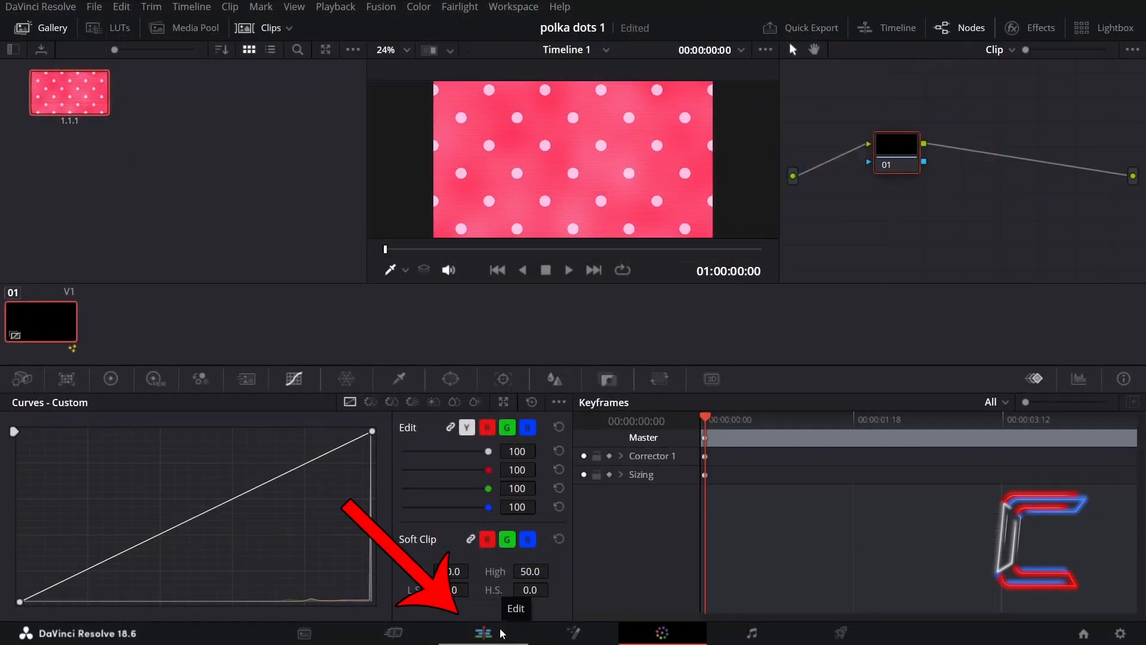
On the Edit page, import Polka Dot Background_1.1.1.dpx and place it above the existing clip.
left_click(482, 633)
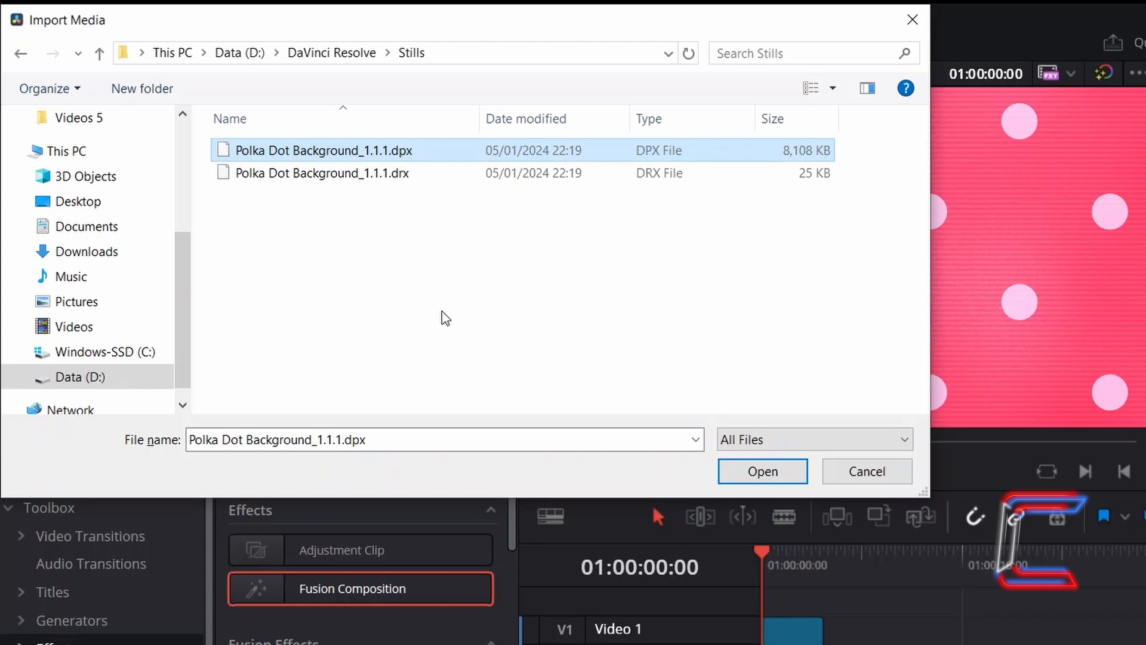
left_click(763, 471)
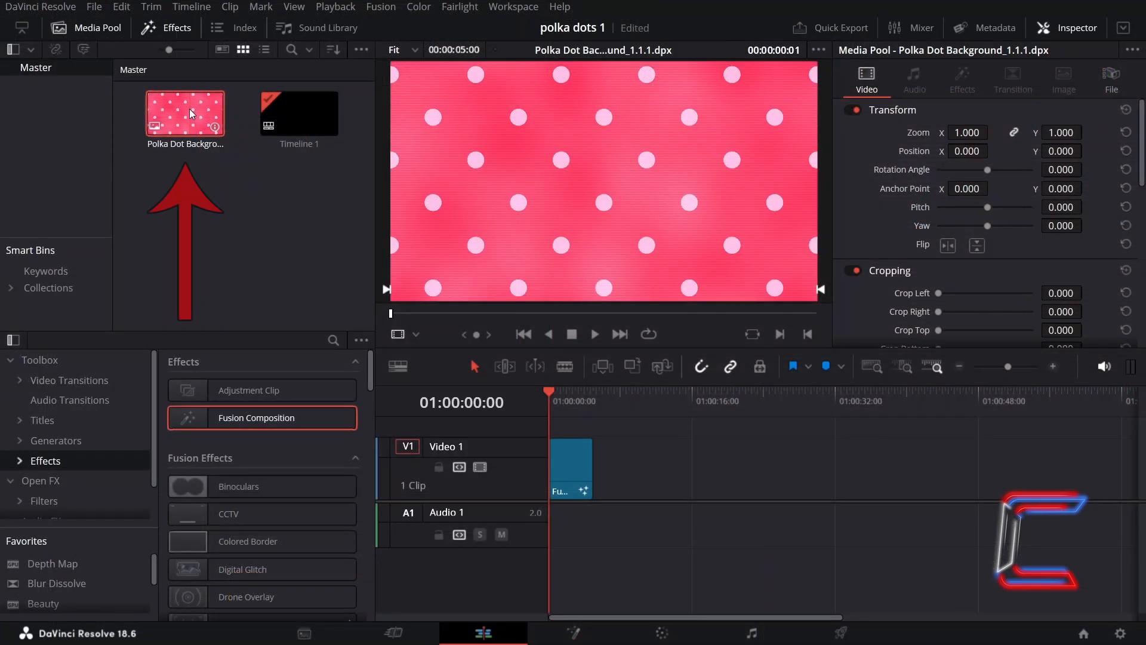
left_click_drag(185, 112, 596, 438)
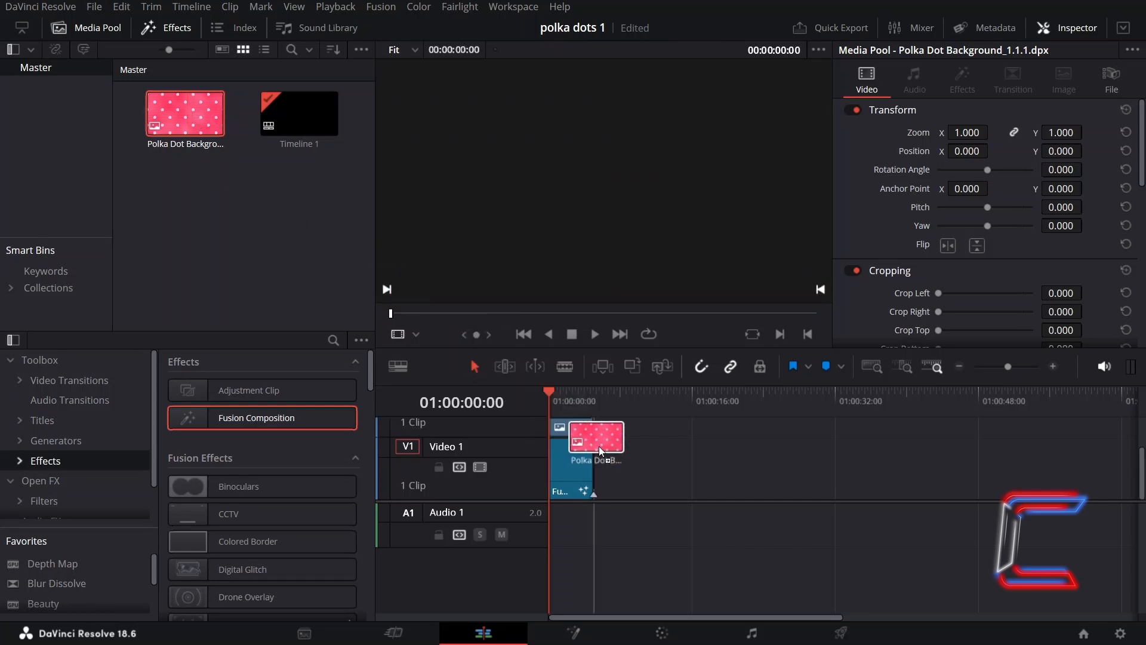